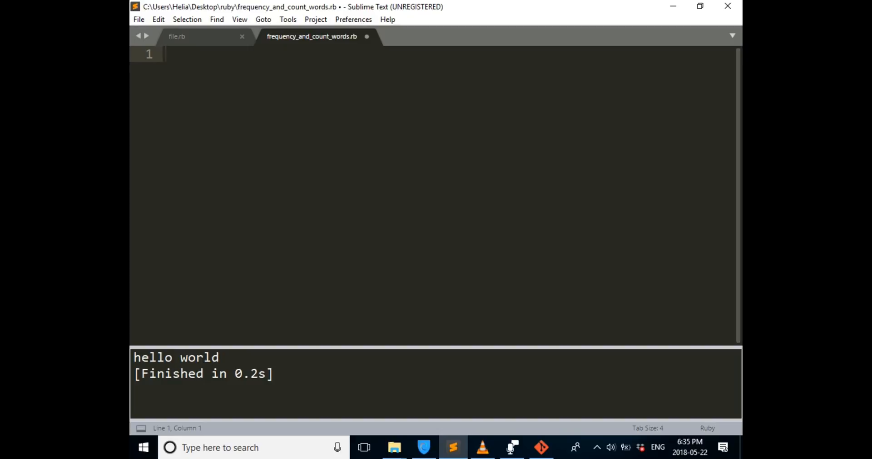
# Add the comments '#our text' and '#convert to array'
pyautogui.write('#')
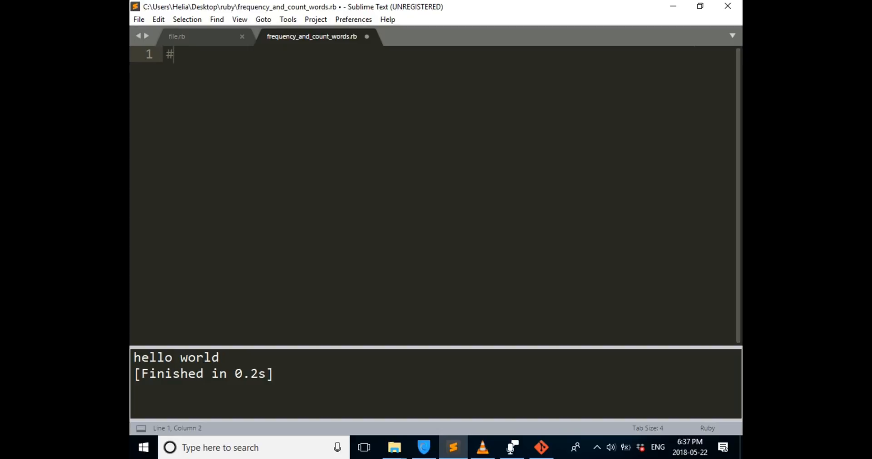
pyautogui.write('our text')
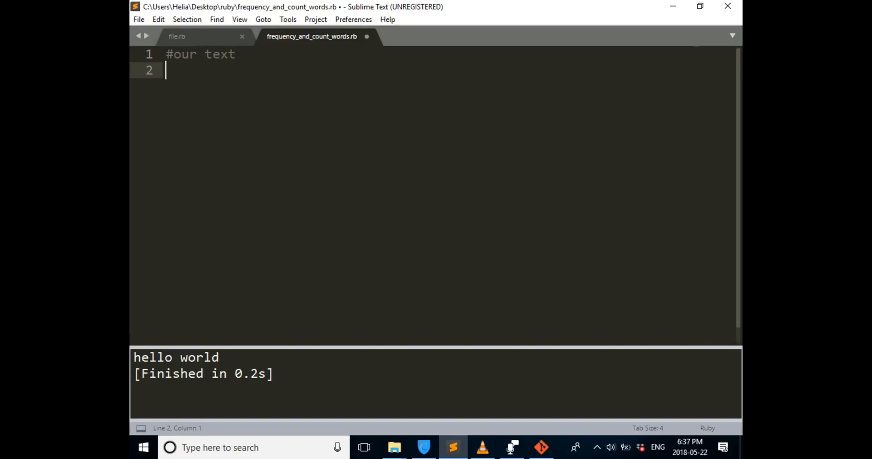
pyautogui.write('#')
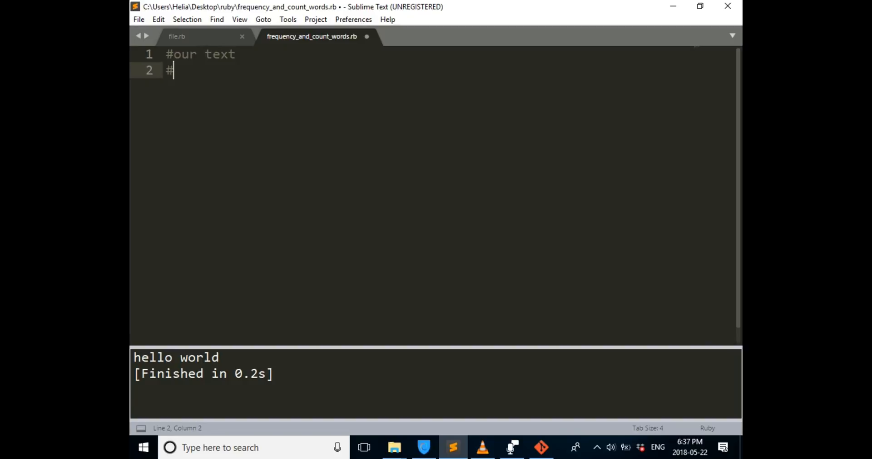
pyautogui.write('convert to')
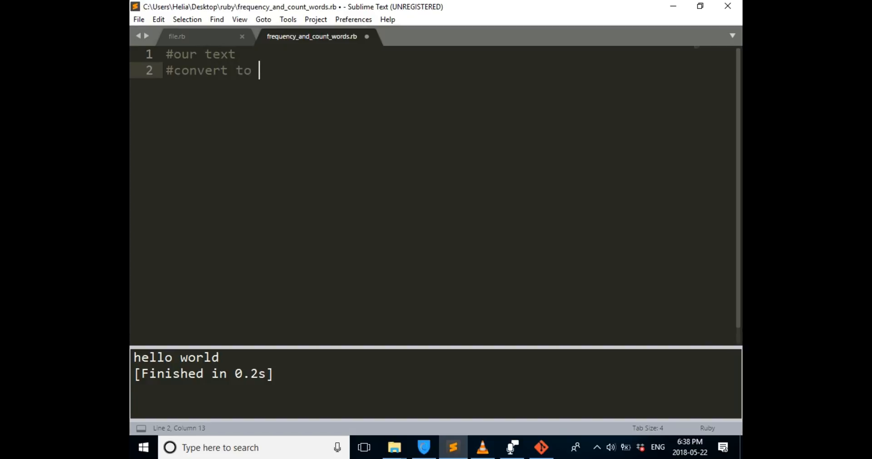
pyautogui.write('array')
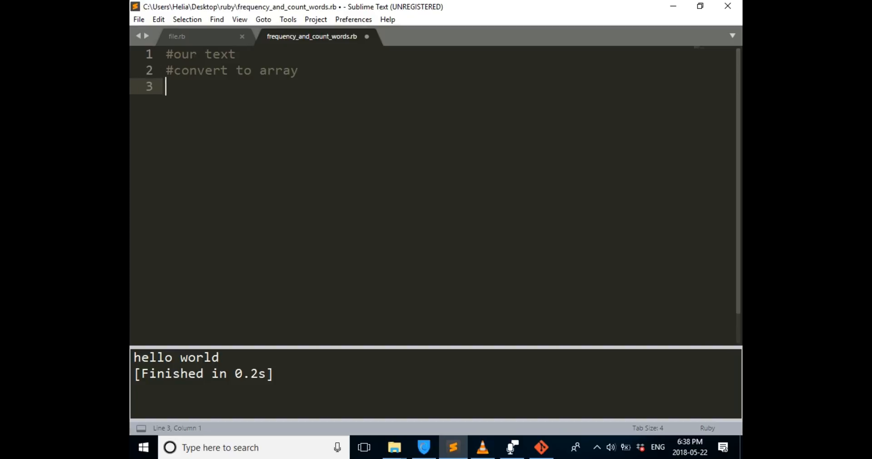
# Add the comments '#count words in the text' and '#count frequency of each word'
pyautogui.write('#count words in the text')
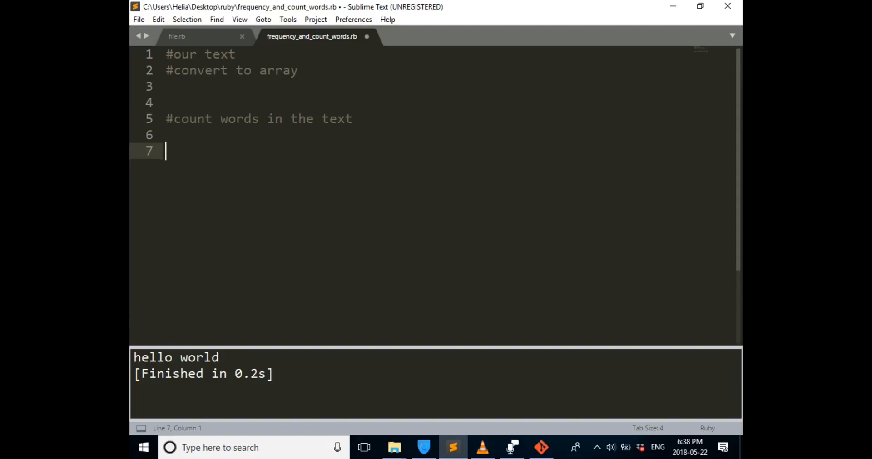
pyautogui.write('#')
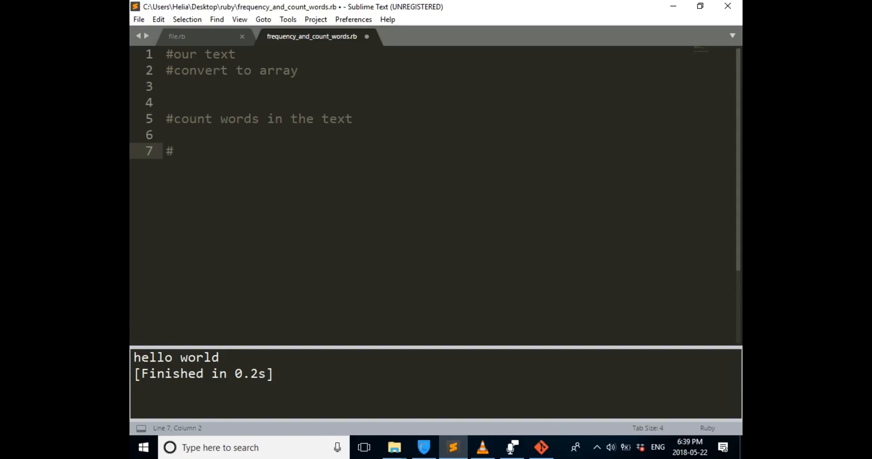
pyautogui.write('count')
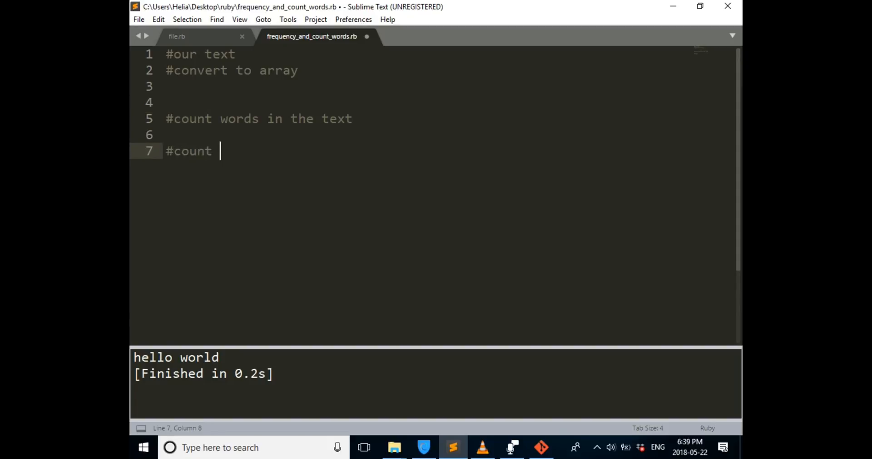
pyautogui.write('frequency of each')
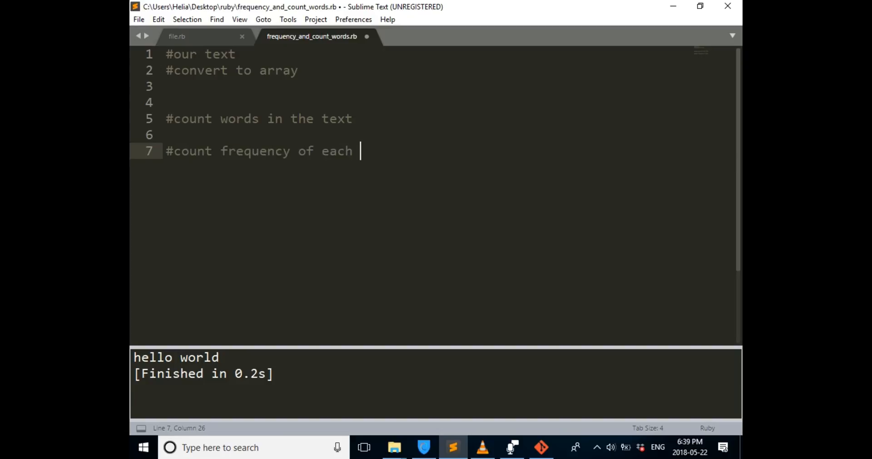
pyautogui.write('word')
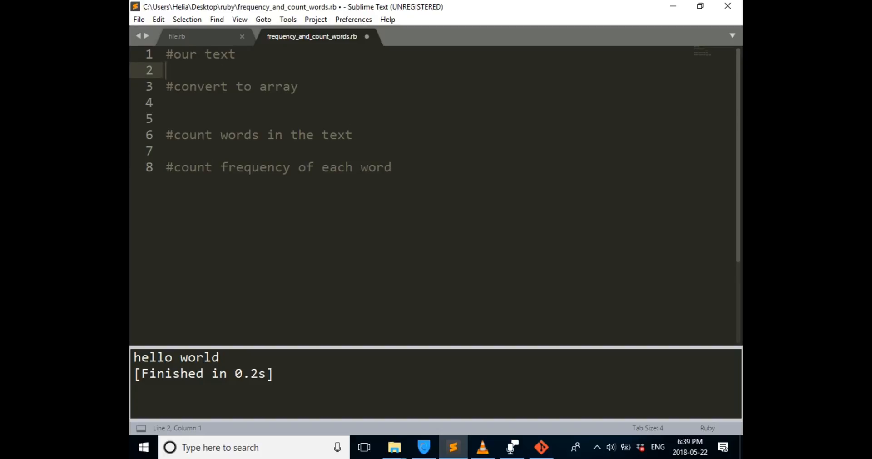
# Define text = "my pen is green / your pen is blue." and begin the next line
pyautogui.write('text')
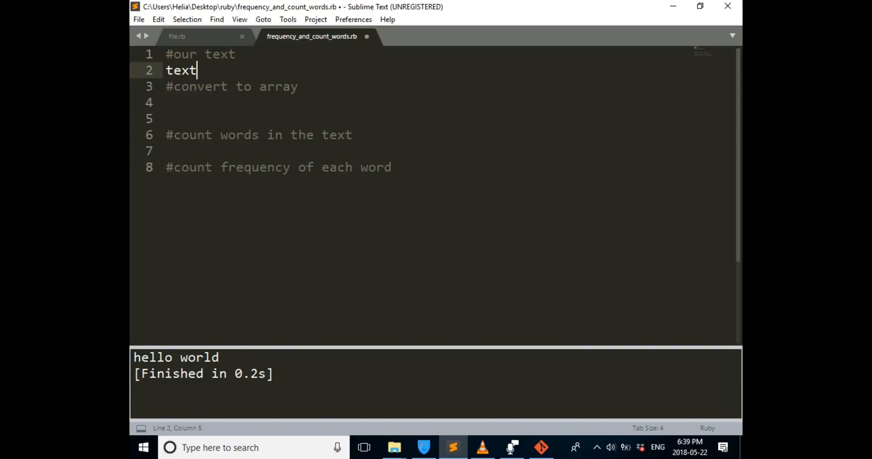
pyautogui.write('= "my pen is green / your pen is blue."')
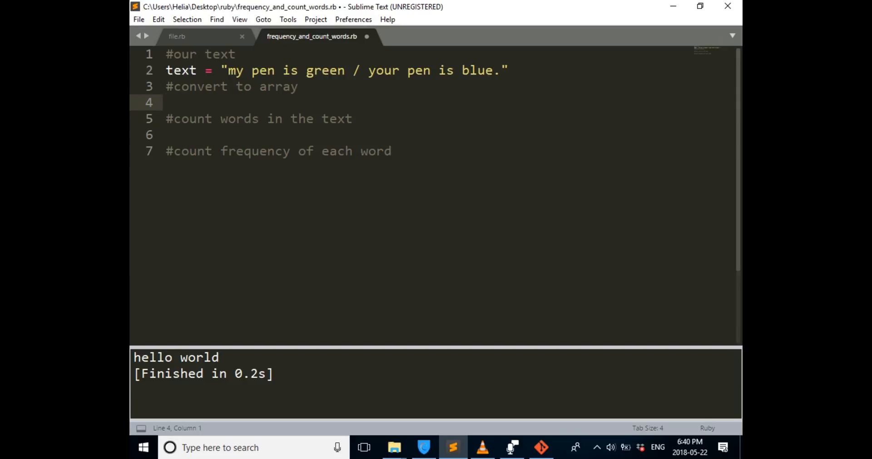
pyautogui.click(165, 102)
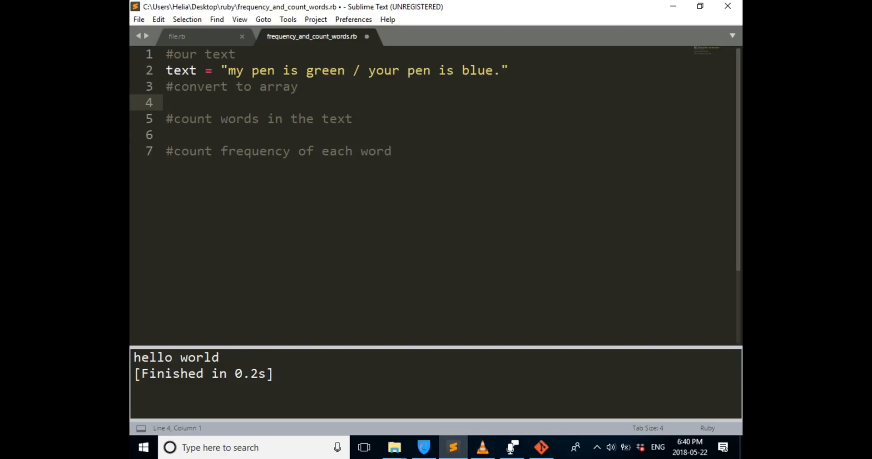
pyautogui.write('a =')
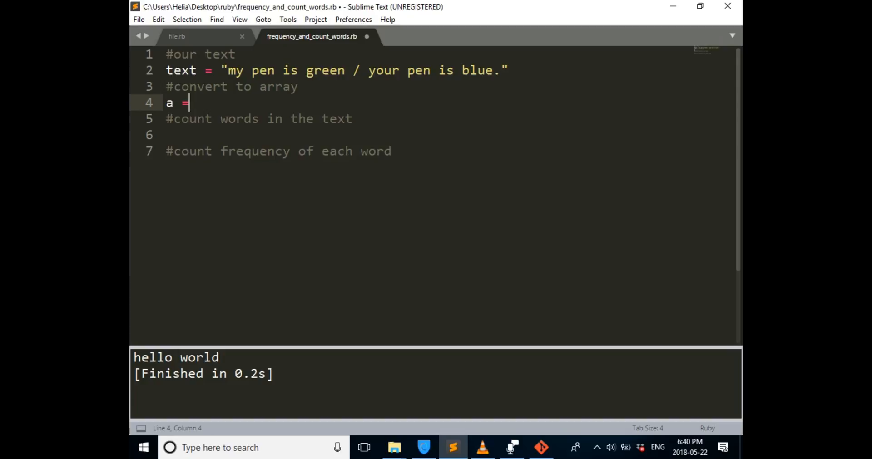
# Assign a = text.split and b = text.scan(/\w+/)
pyautogui.write('tex')
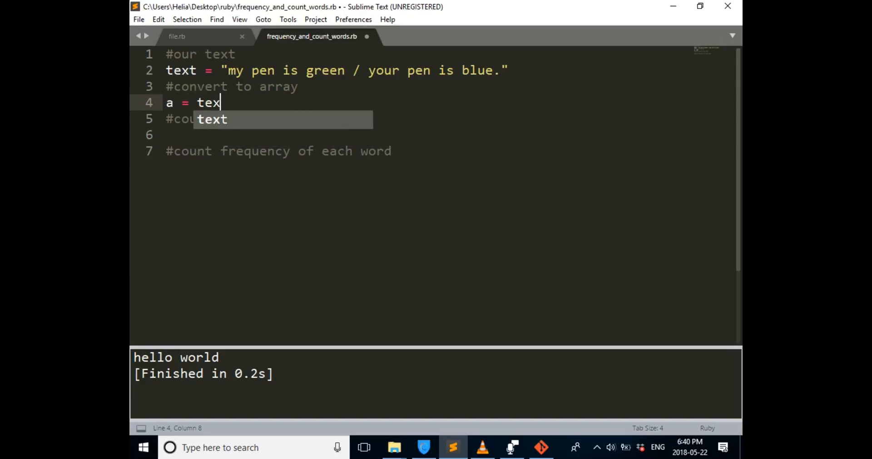
pyautogui.write('.spl')
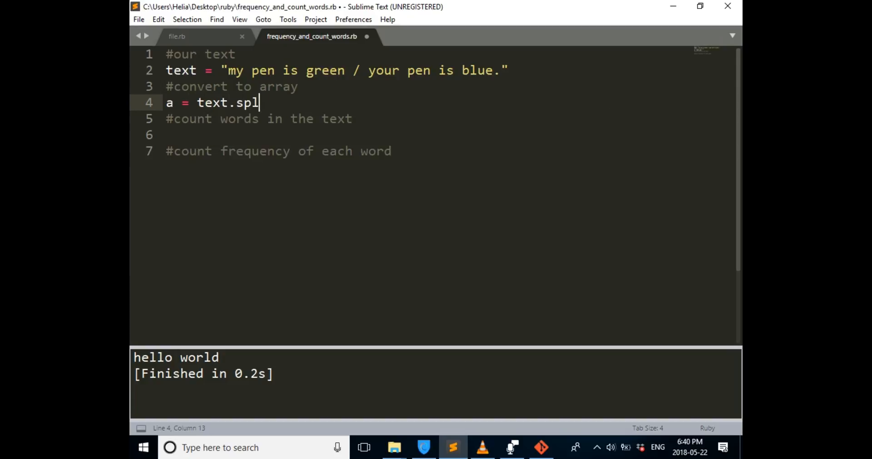
pyautogui.write('it')
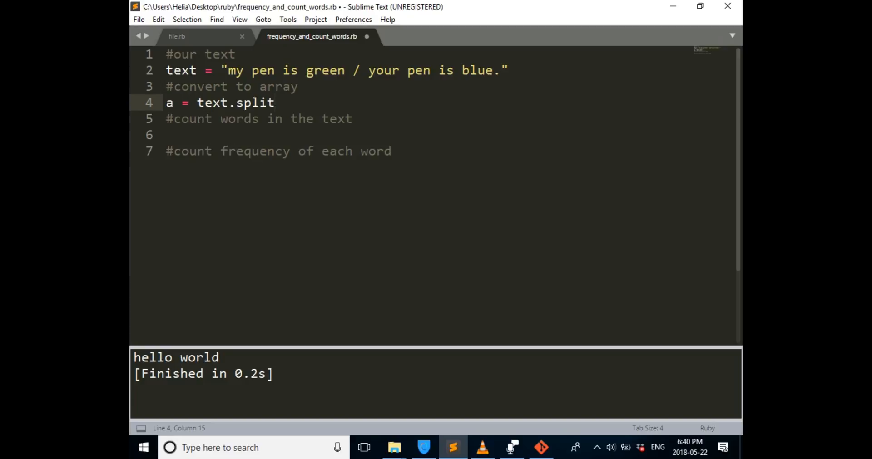
pyautogui.write('a')
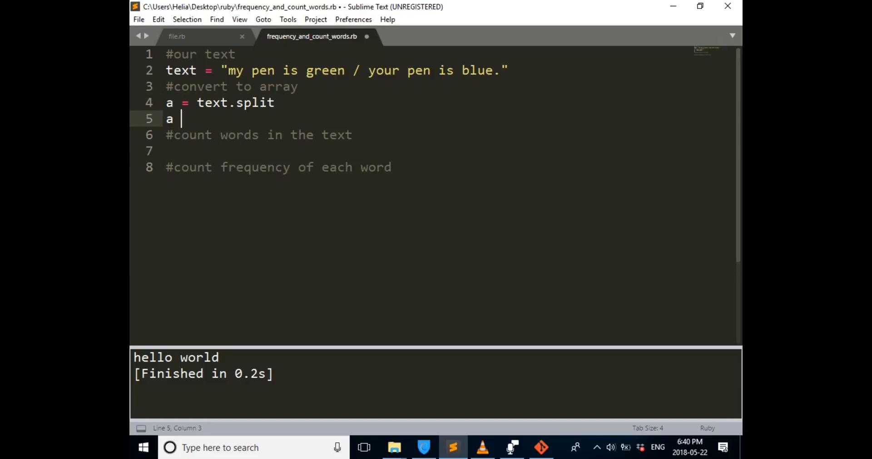
pyautogui.write('= te')
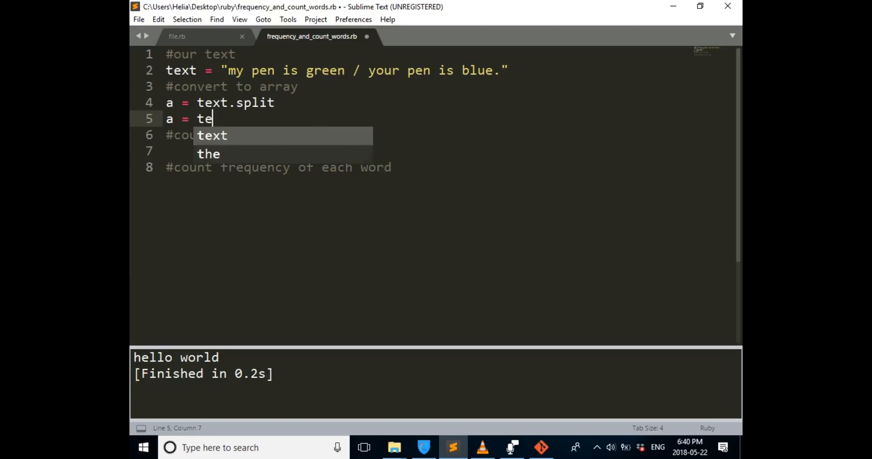
pyautogui.write('xt.scan(')
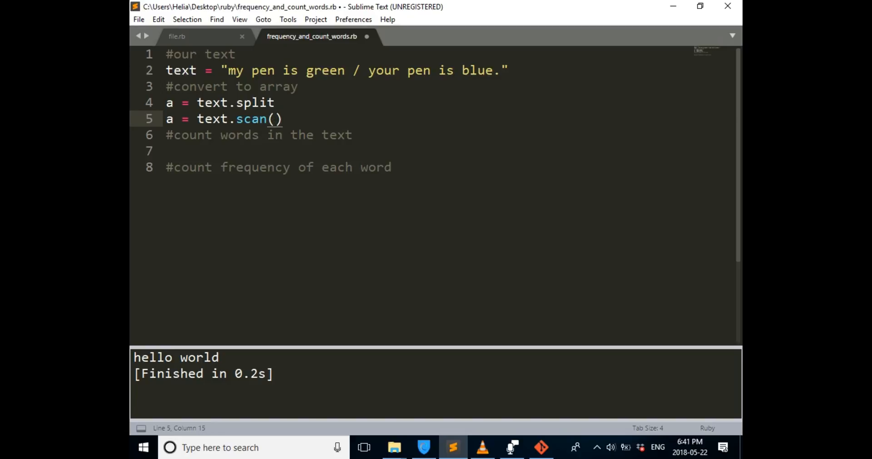
pyautogui.write('/\\w+/')
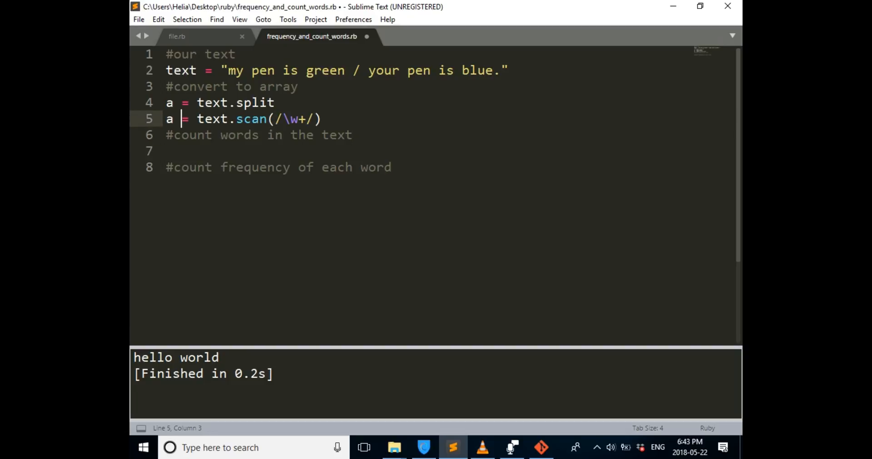
pyautogui.write('b')
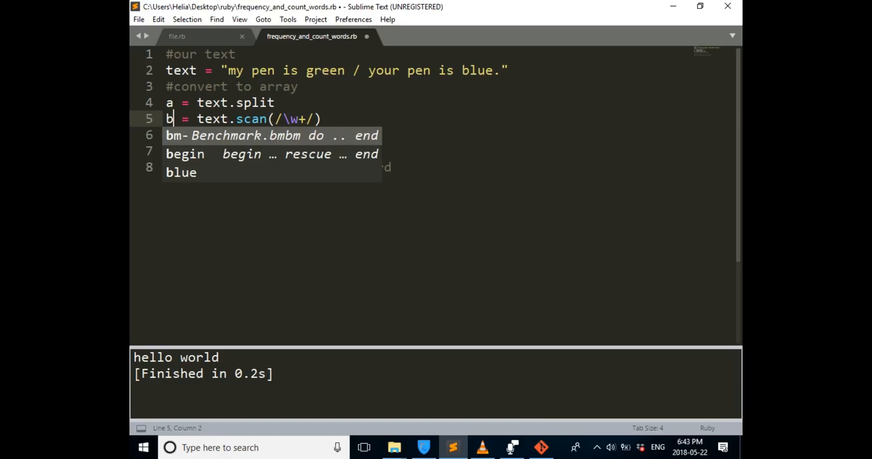
# Restore the '#count words in the text' comment and add put/puts lines printing the arrays
pyautogui.write('#count words in the text')
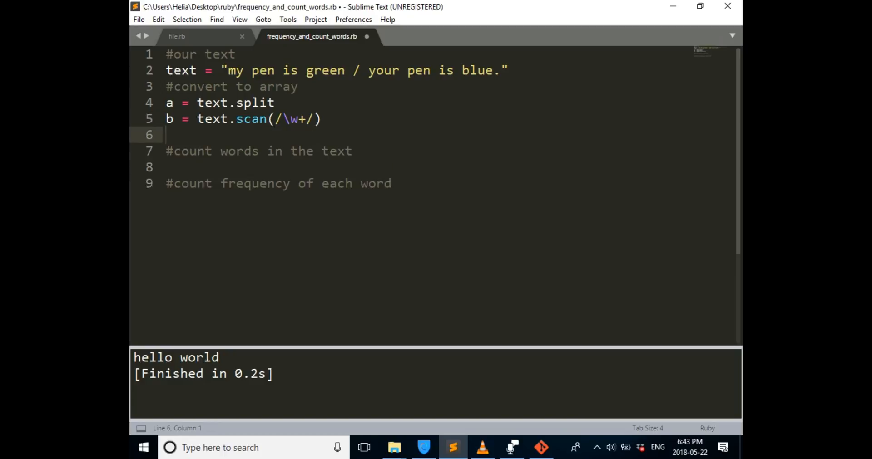
pyautogui.write('put a')
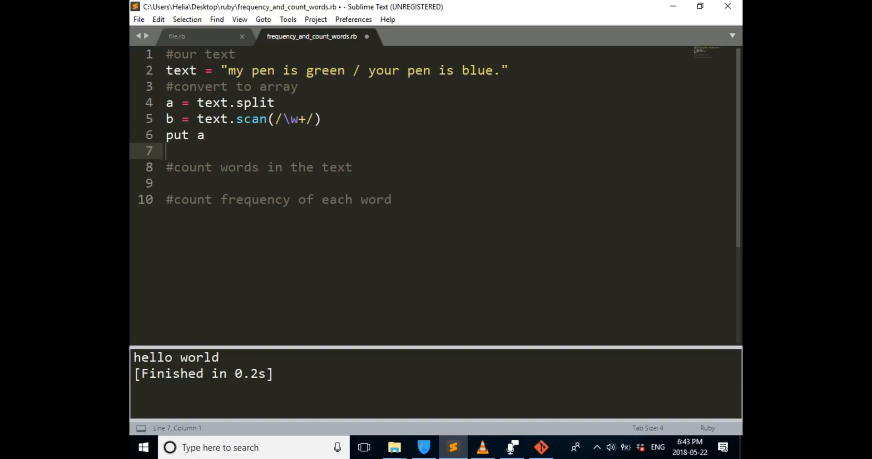
pyautogui.write('puts')
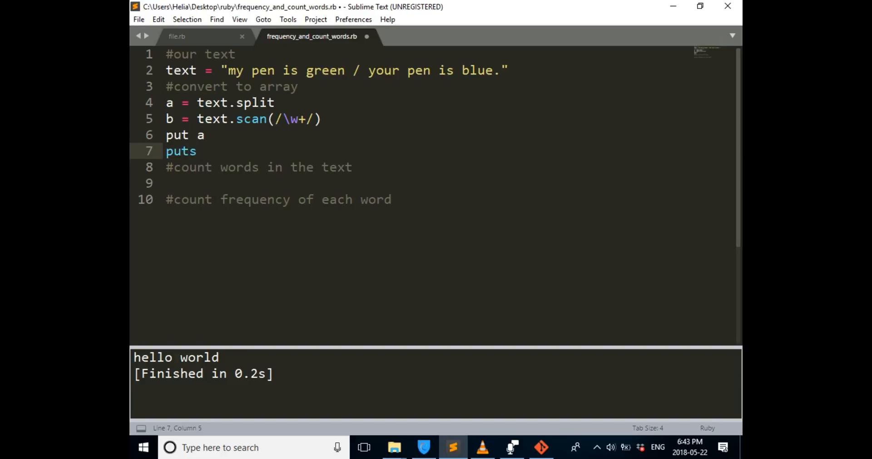
pyautogui.click(193, 134)
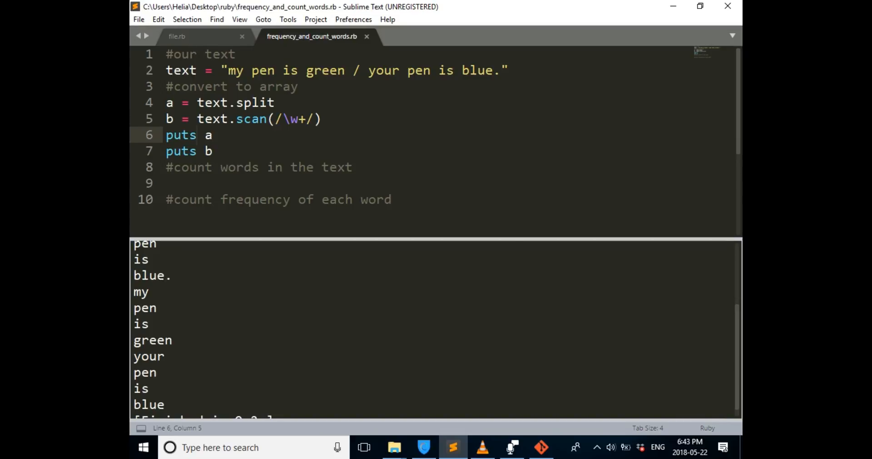
# Change the output lines to print a and print b, ending at the print b line
pyautogui.press('BackSpace')
pyautogui.write('rin')
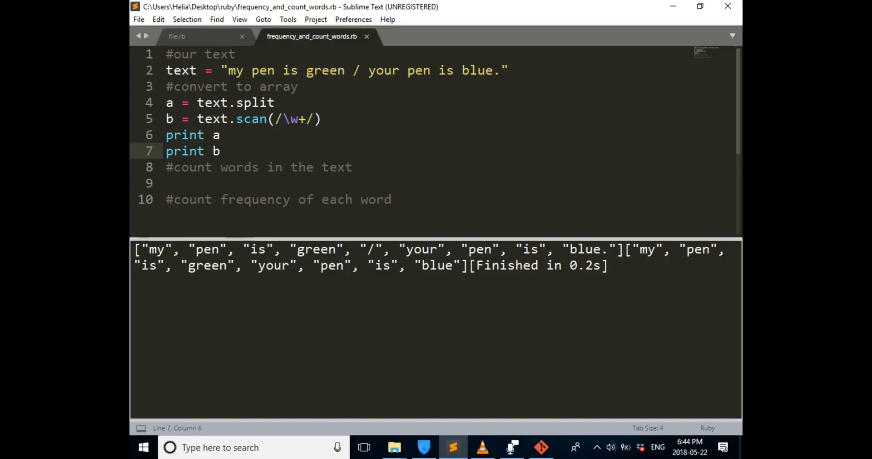
pyautogui.click(206, 150)
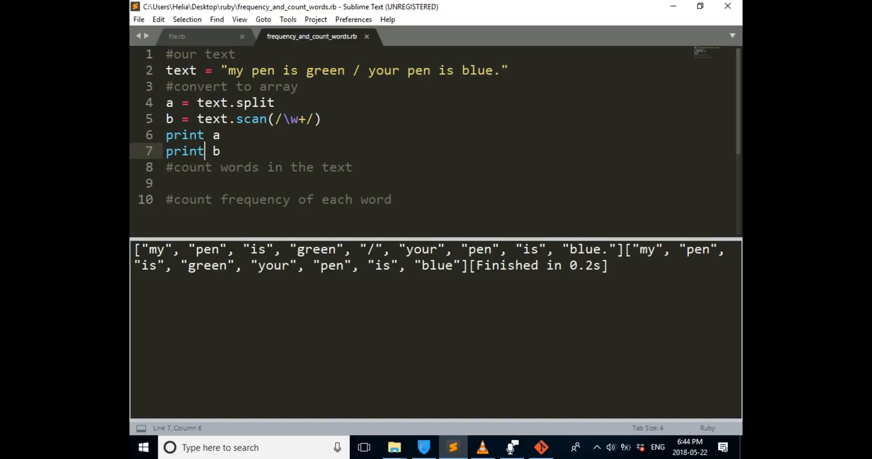
pyautogui.click(220, 151)
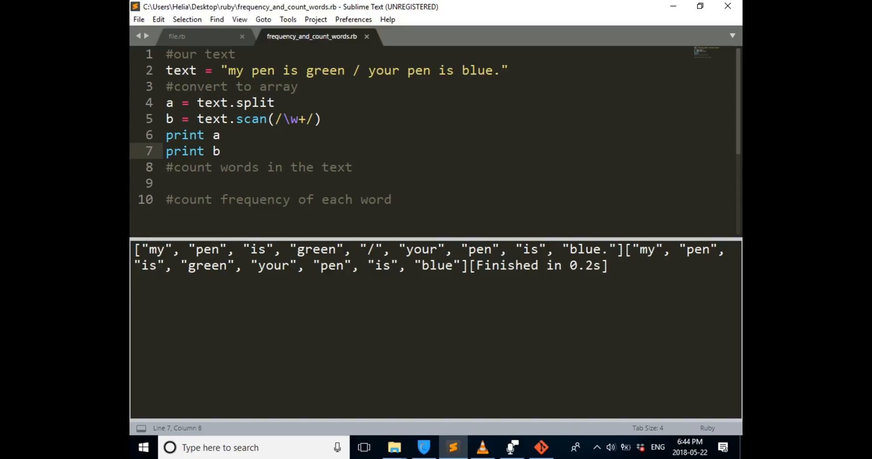
pyautogui.click(273, 102)
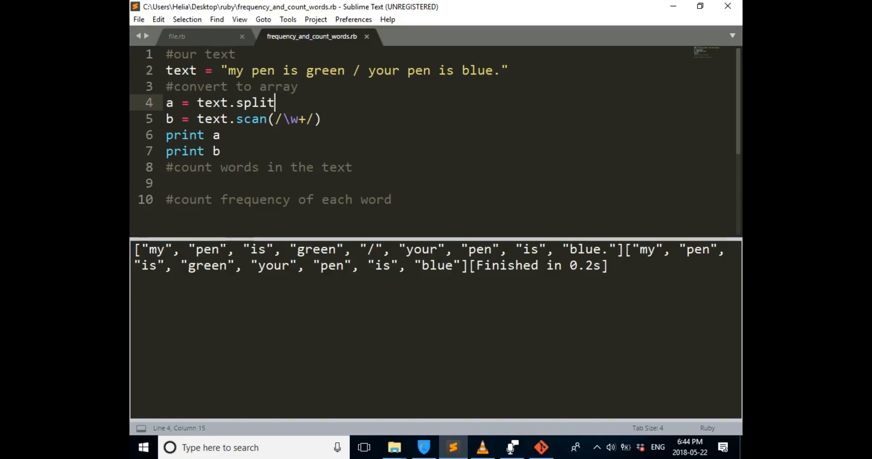
pyautogui.write('()')
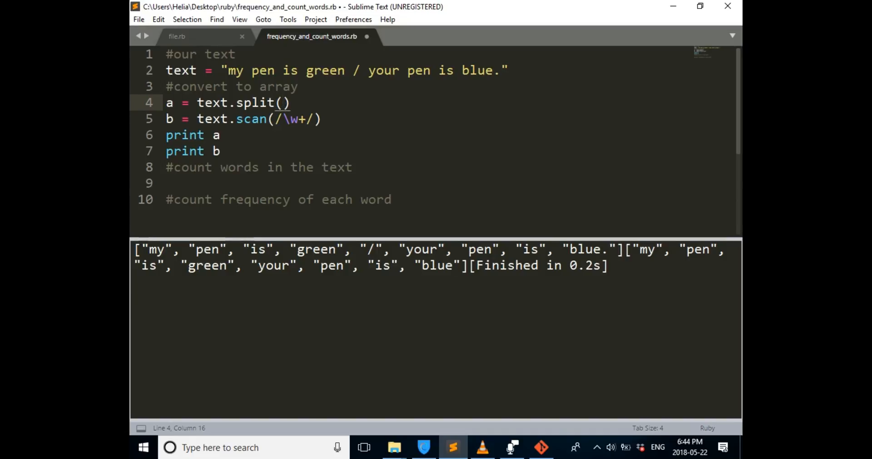
pyautogui.write('""')
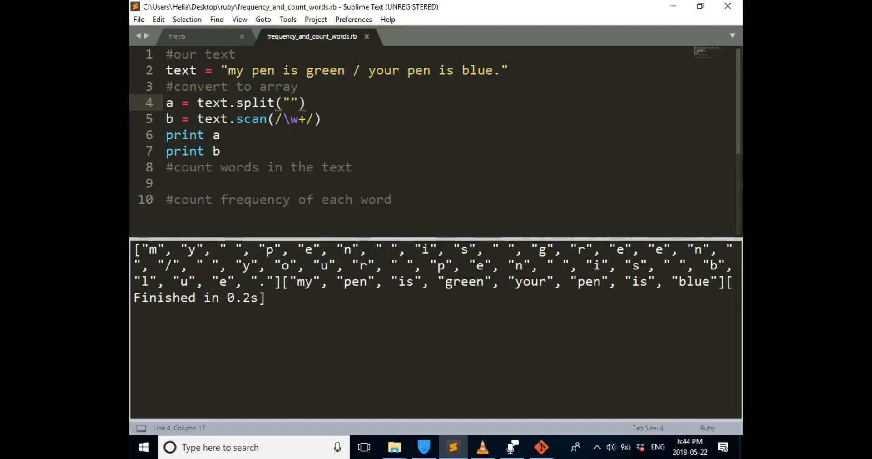
pyautogui.write('/')
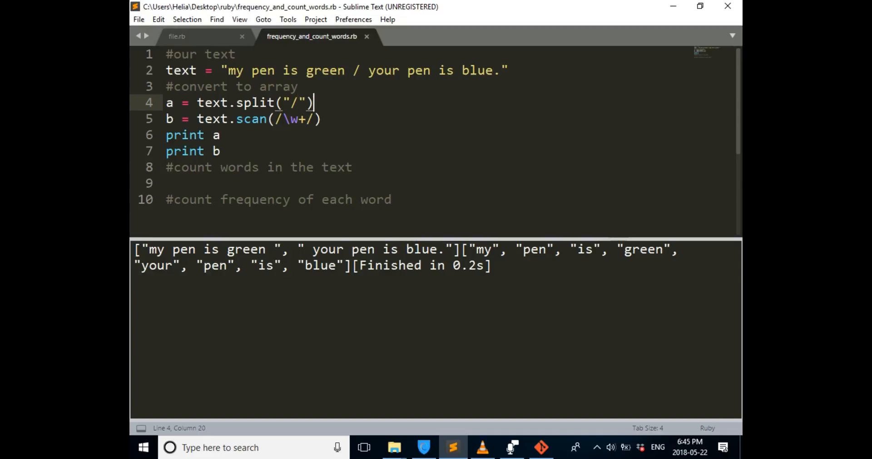
pyautogui.press('BackSpace')
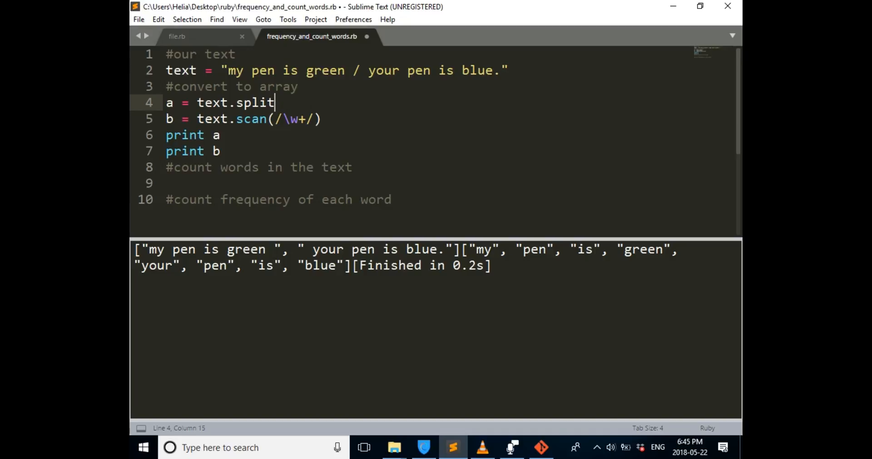
pyautogui.press('ctrl+b')
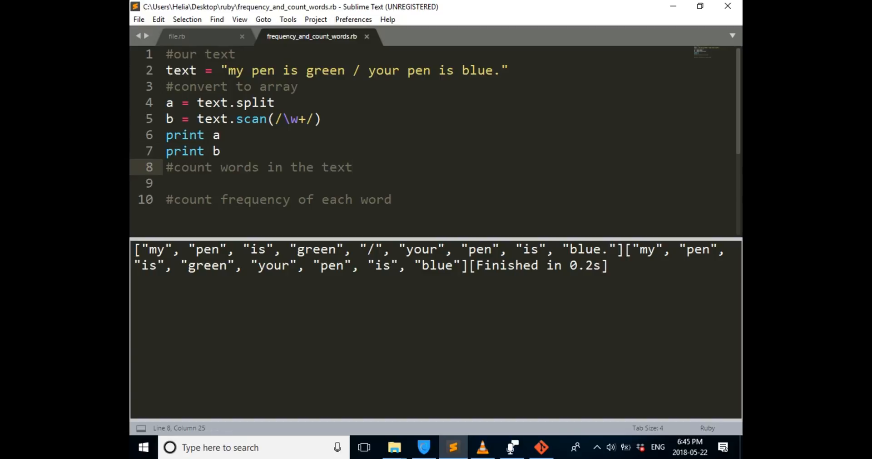
# Change line 6 to print "#{a} \n" with an interpolated string
pyautogui.click(352, 168)
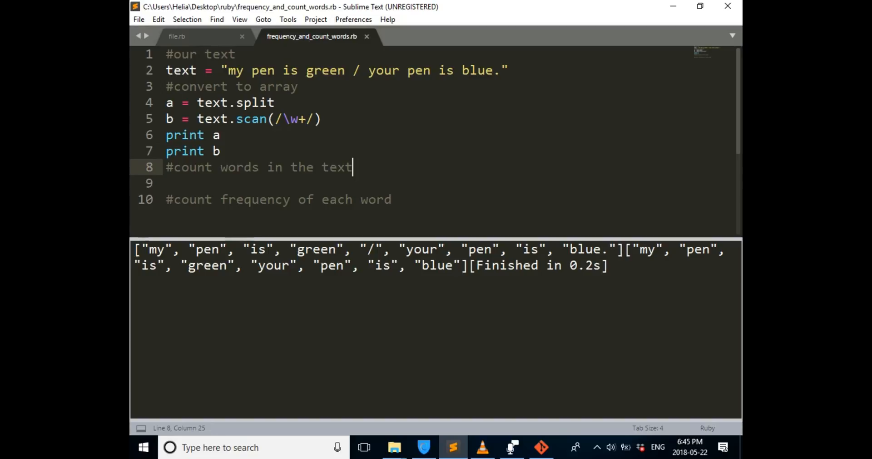
pyautogui.click(227, 134)
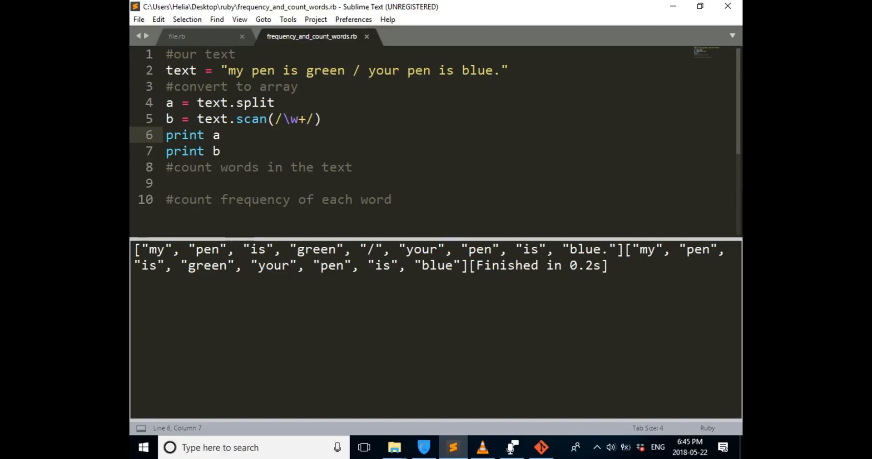
pyautogui.write('"')
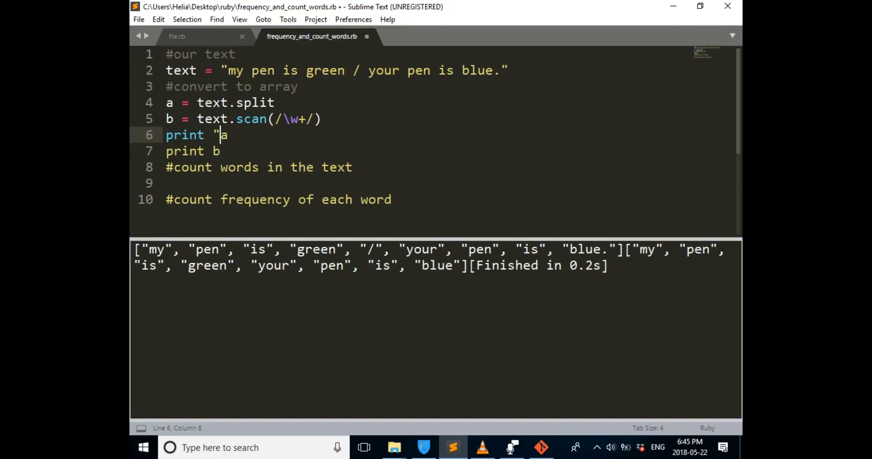
pyautogui.write('"')
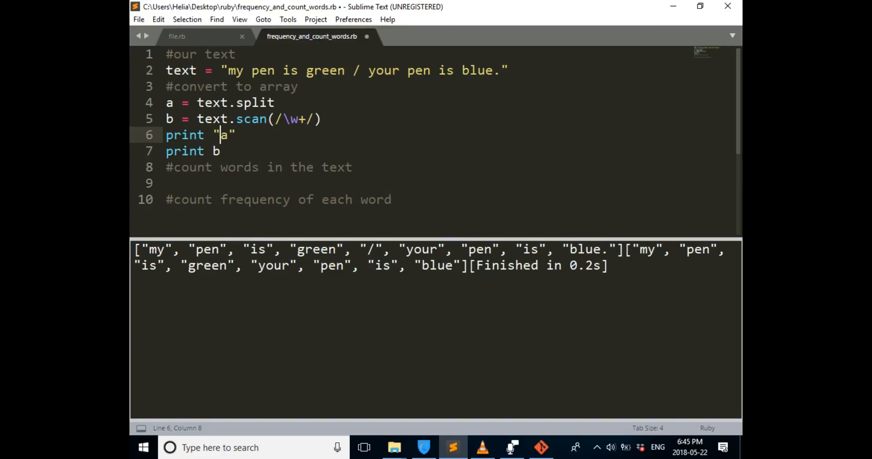
pyautogui.write('#{}')
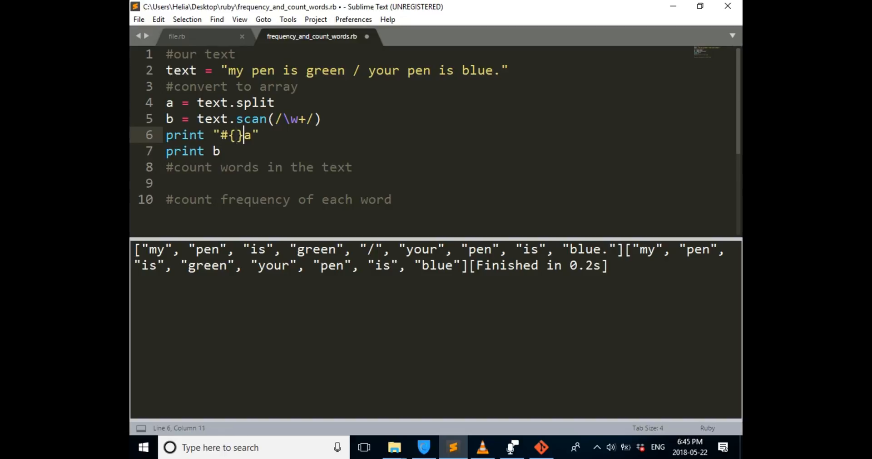
pyautogui.press('backspace')
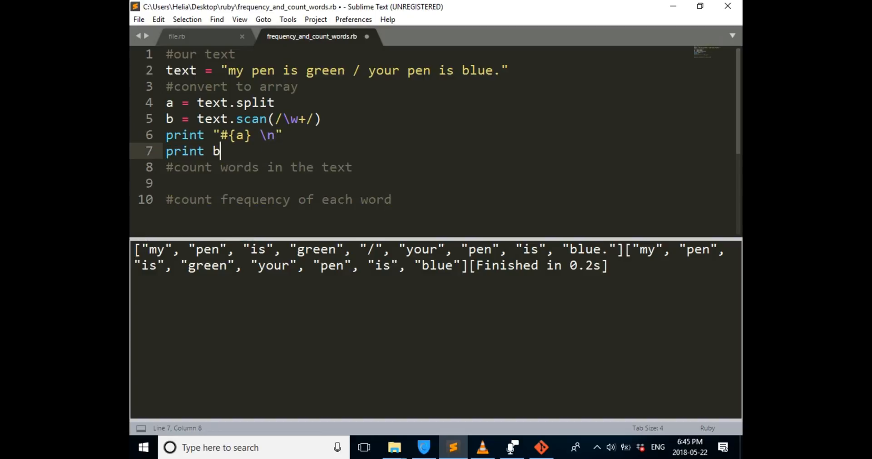
# Change line 7 to print "#{b} \n" and restore the count-words comment text
pyautogui.write('"#{b}"')
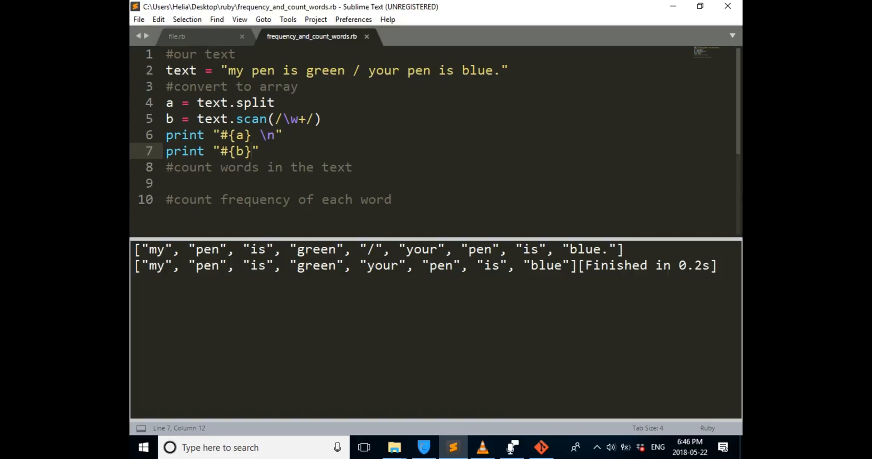
pyautogui.write('" "')
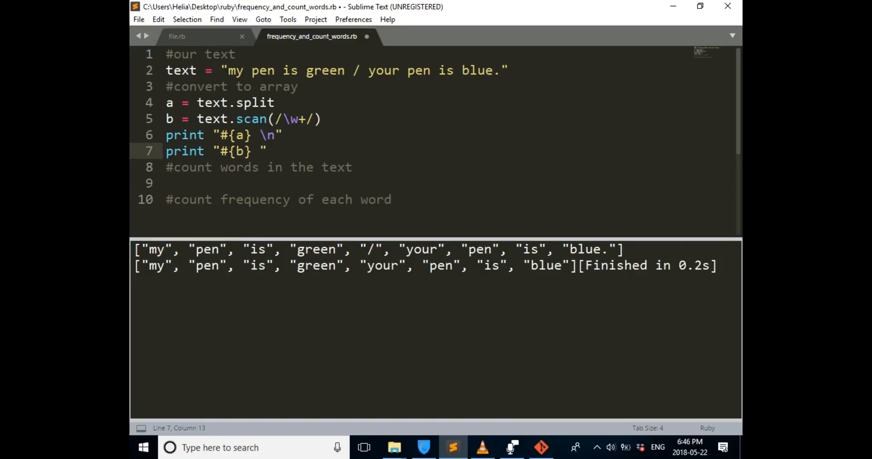
pyautogui.write('\\n')
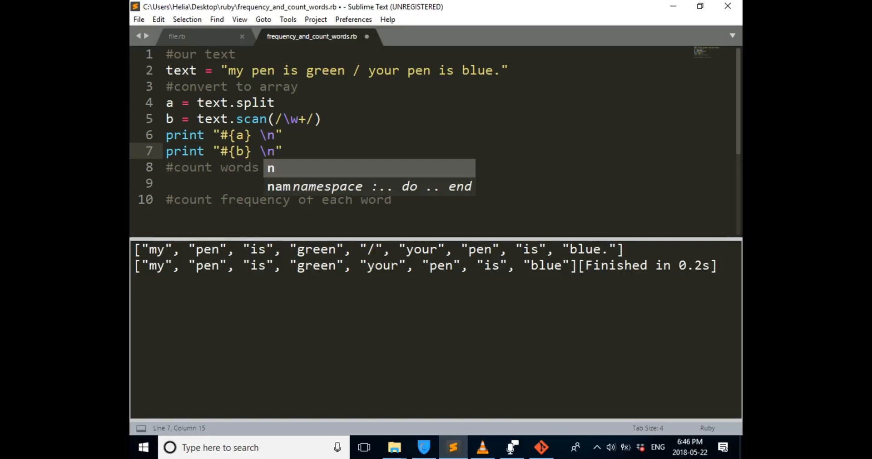
pyautogui.write('in the text')
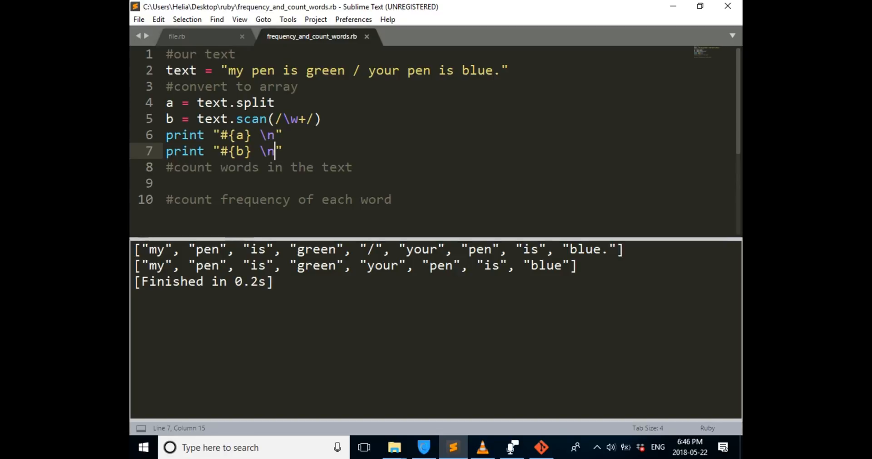
pyautogui.click(351, 167)
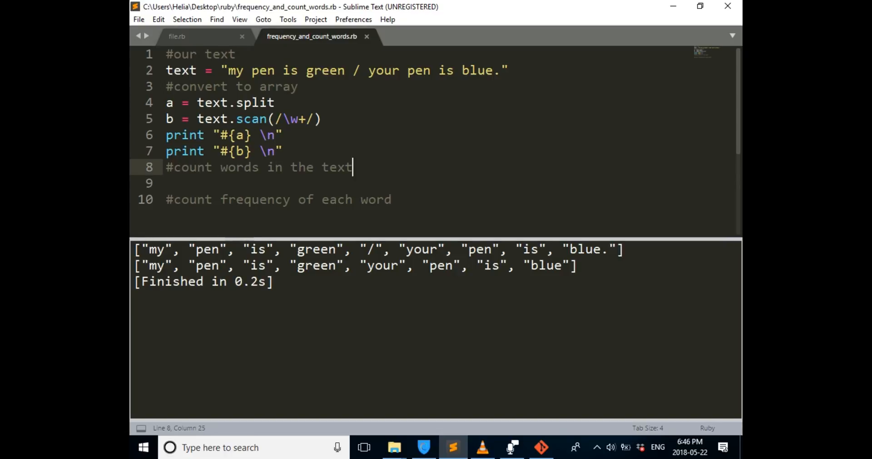
# Add puts a.count and puts b.count under the count comment, printing 9 and 8
pyautogui.write('puts.')
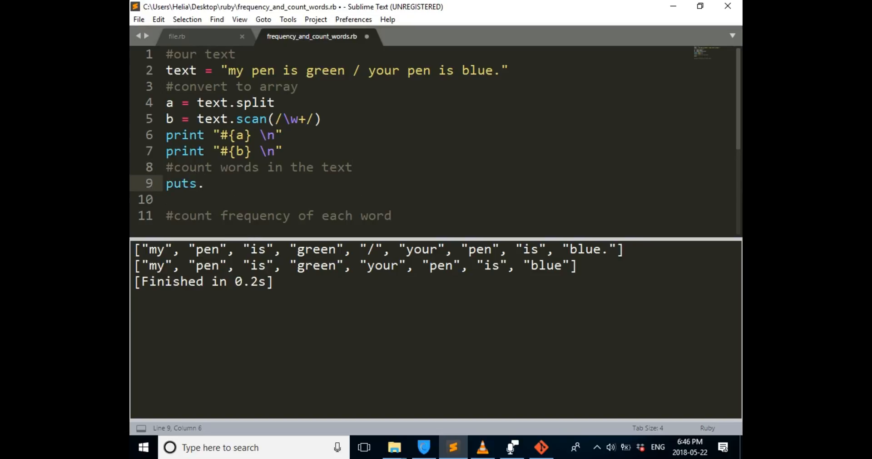
pyautogui.write('c')
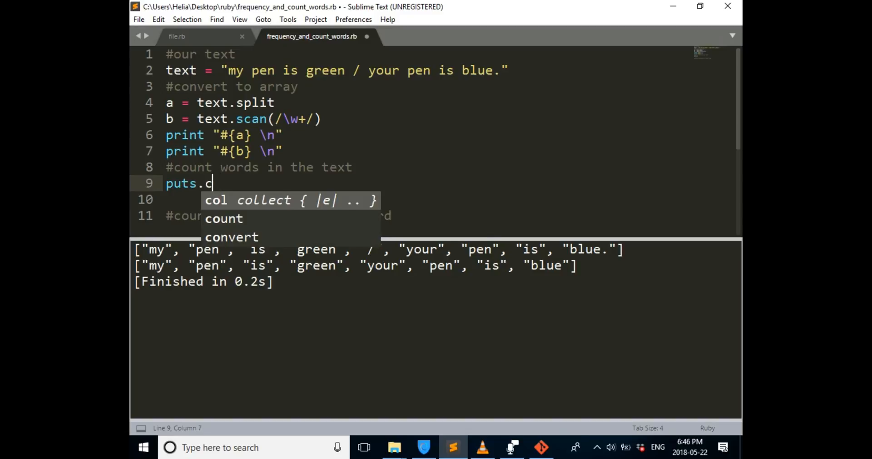
pyautogui.press('BackSpace')
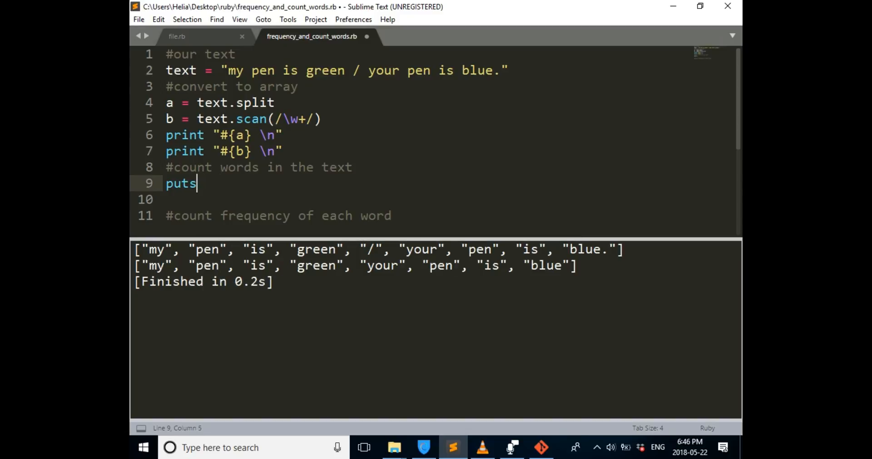
pyautogui.write('a.')
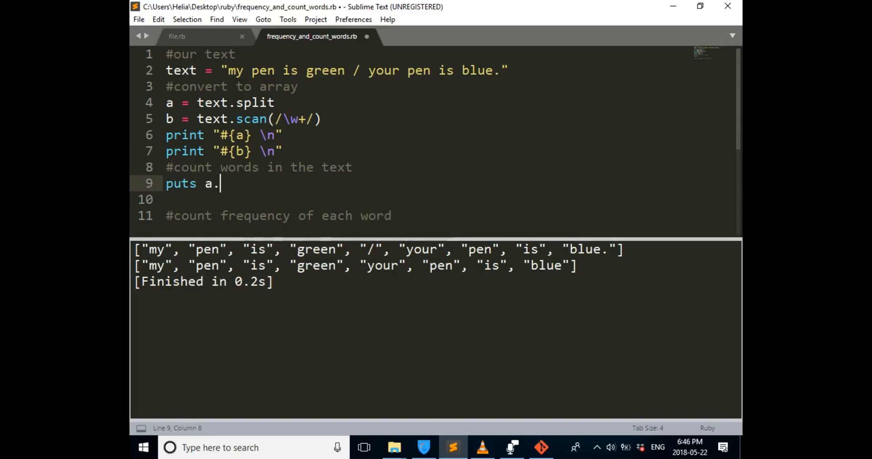
pyautogui.write('cou')
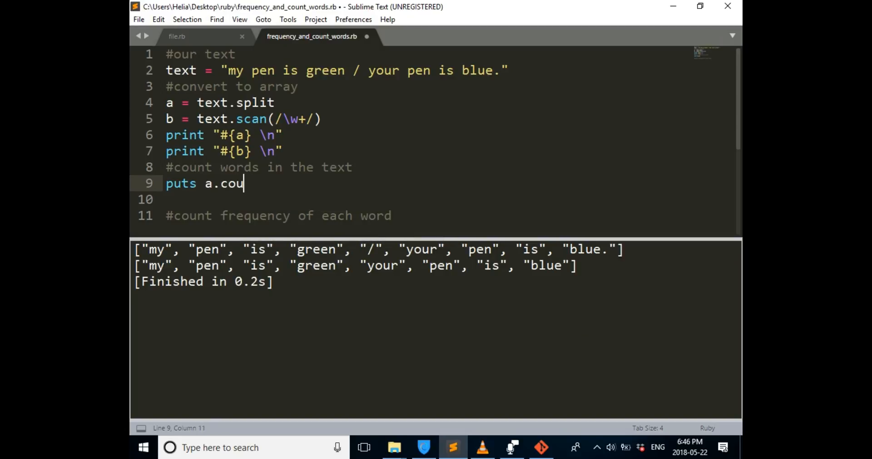
pyautogui.write('nt')
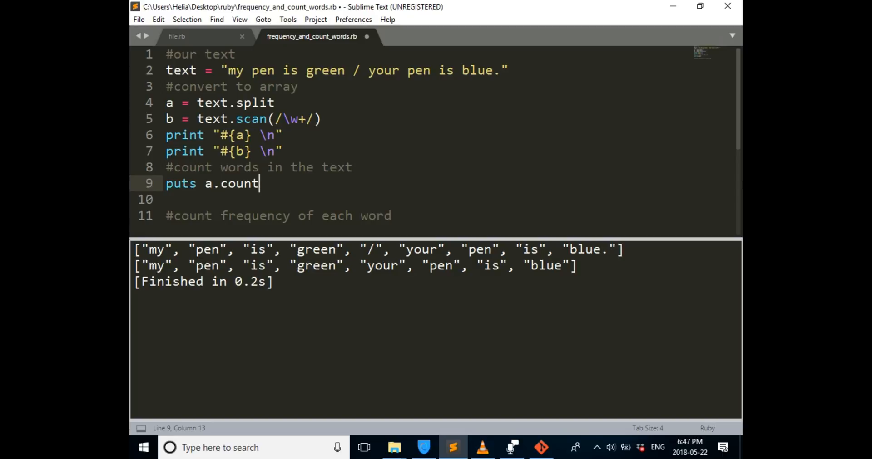
pyautogui.write('puts')
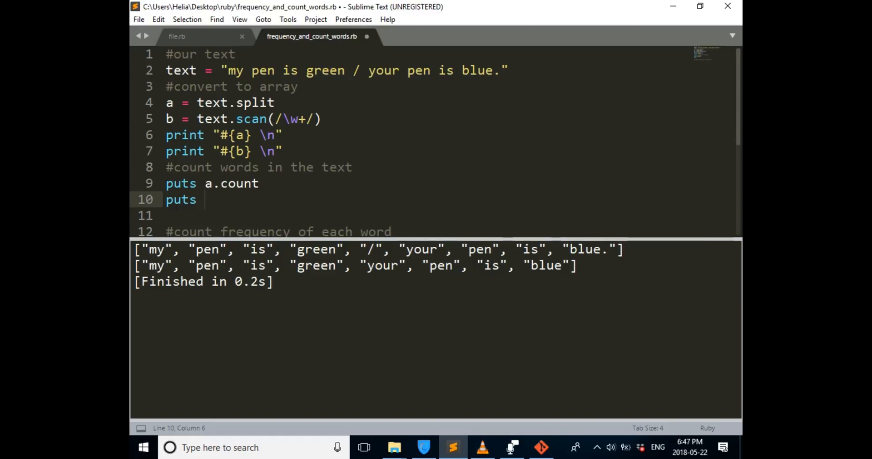
pyautogui.write('b.count')
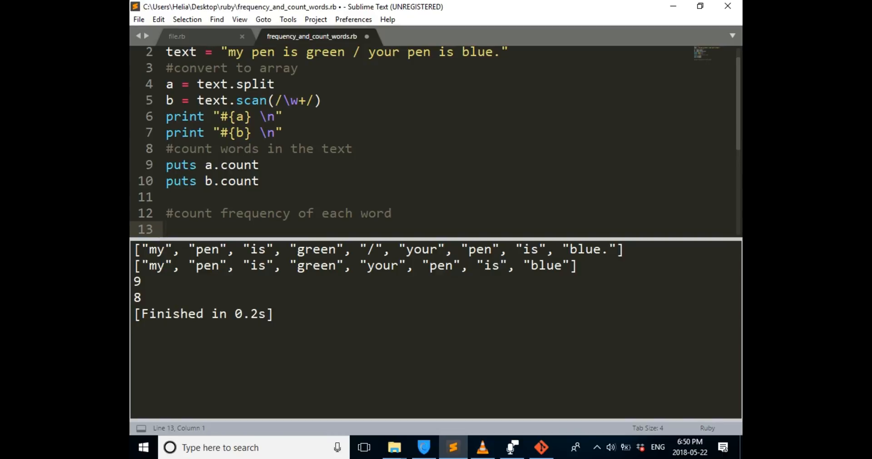
# Start typing c = Hash.new() under the frequency comment
pyautogui.write('c =')
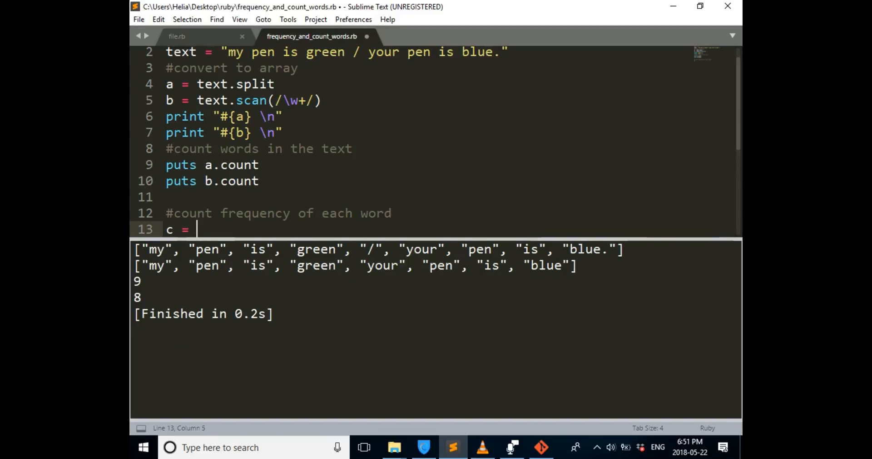
pyautogui.write('hash')
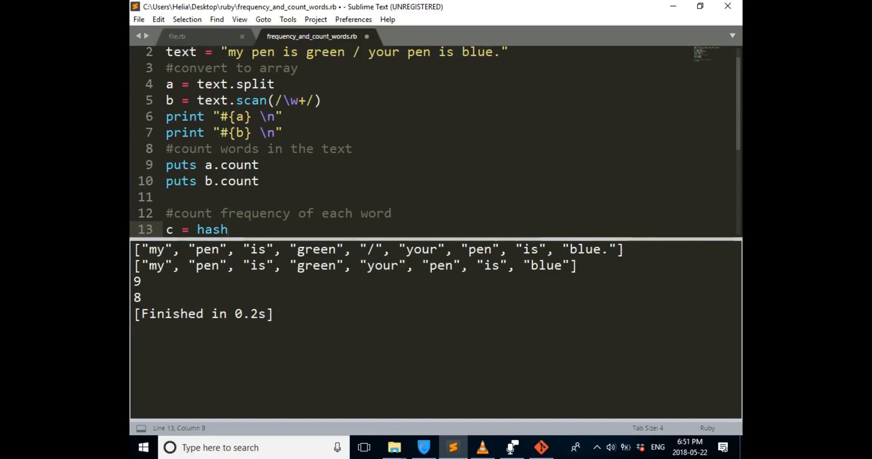
pyautogui.write('Ha')
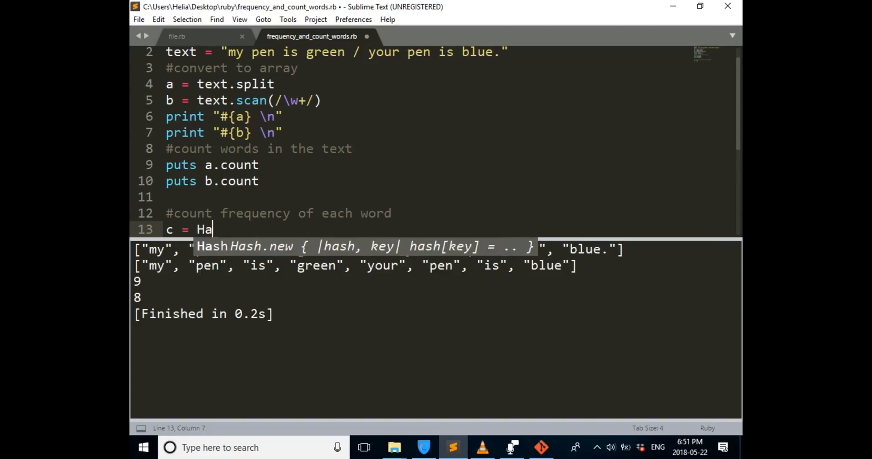
pyautogui.write('sh.')
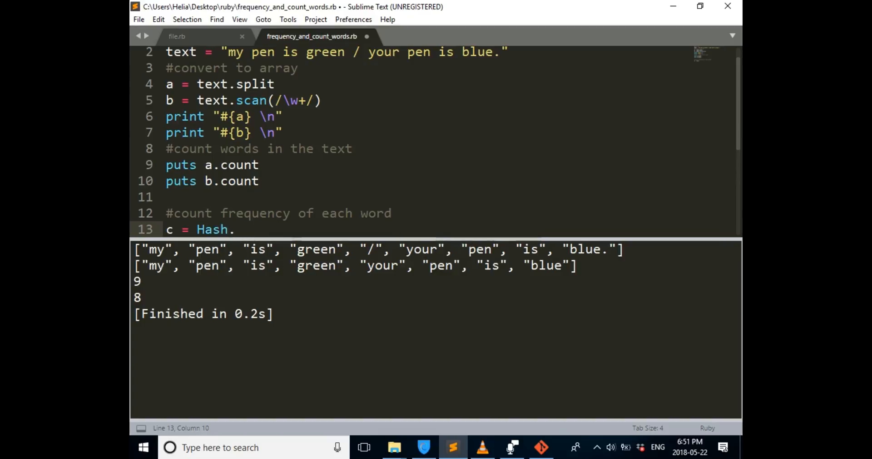
pyautogui.write('new()')
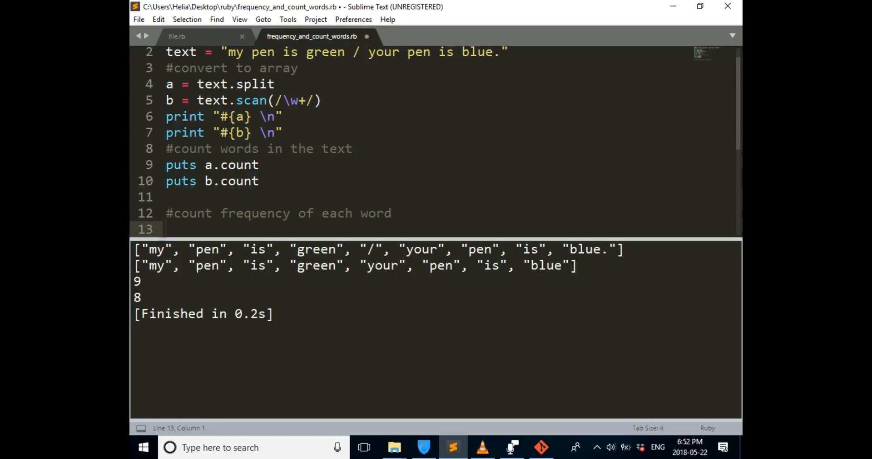
# Rewrite line 13 as c = Hash.new(0) and move to its end
pyautogui.click(165, 229)
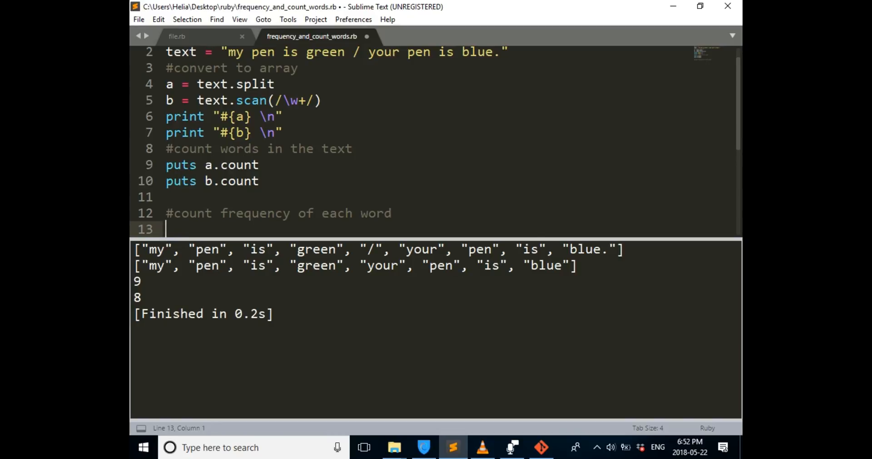
pyautogui.write('c = hash')
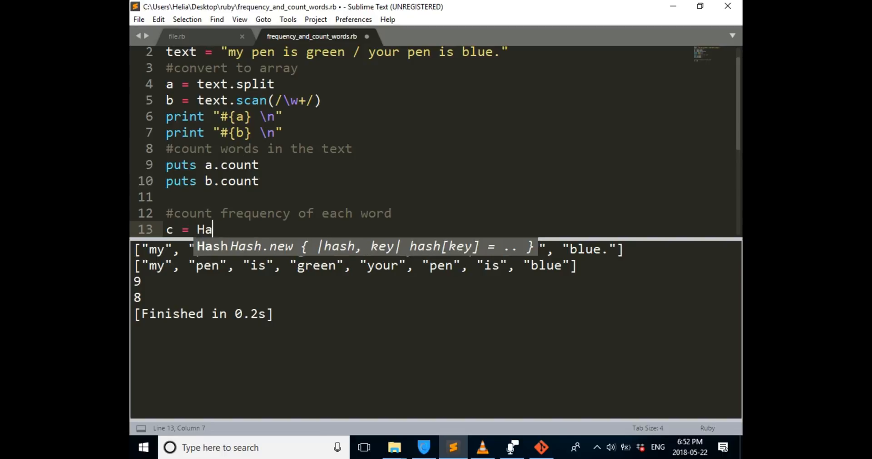
pyautogui.write('sh.')
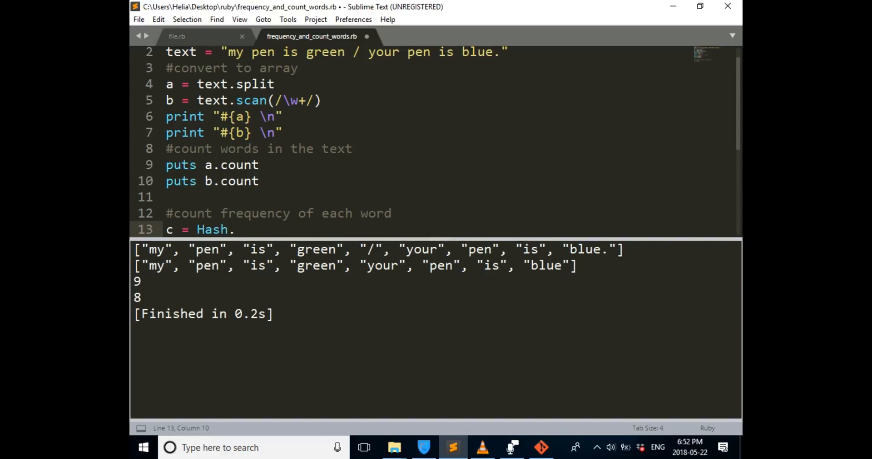
pyautogui.write('new()')
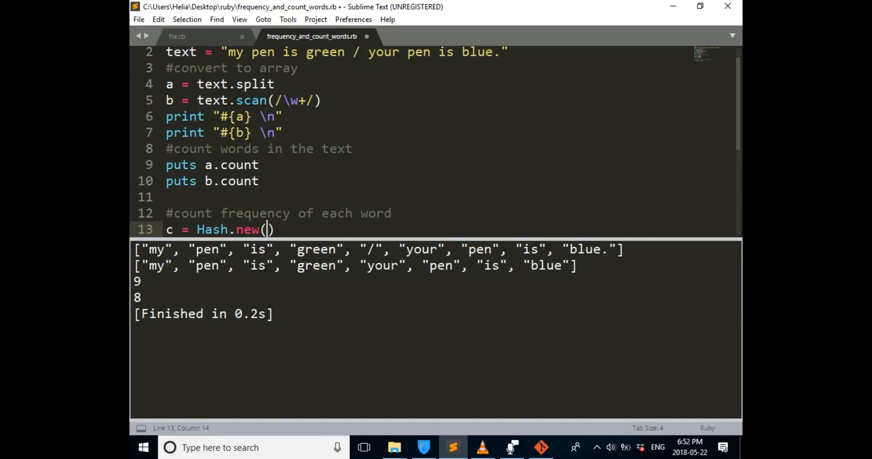
pyautogui.write('0')
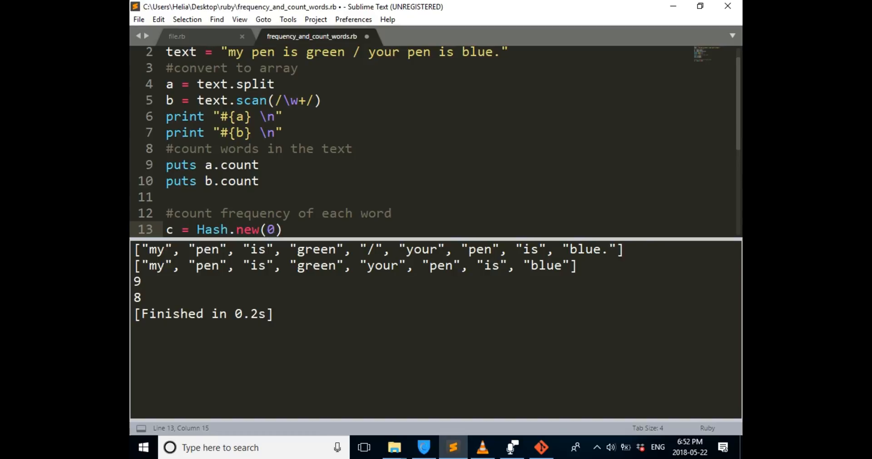
pyautogui.click(282, 229)
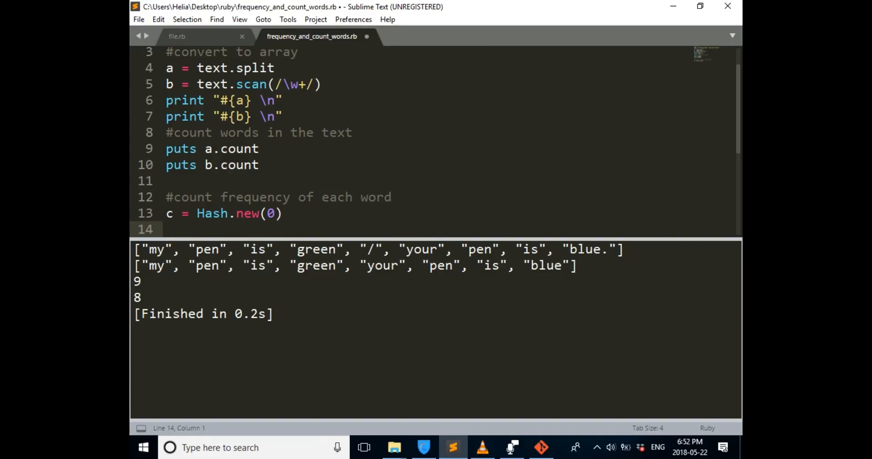
# Open a b.each do |b| loop and start its body line
pyautogui.write('b')
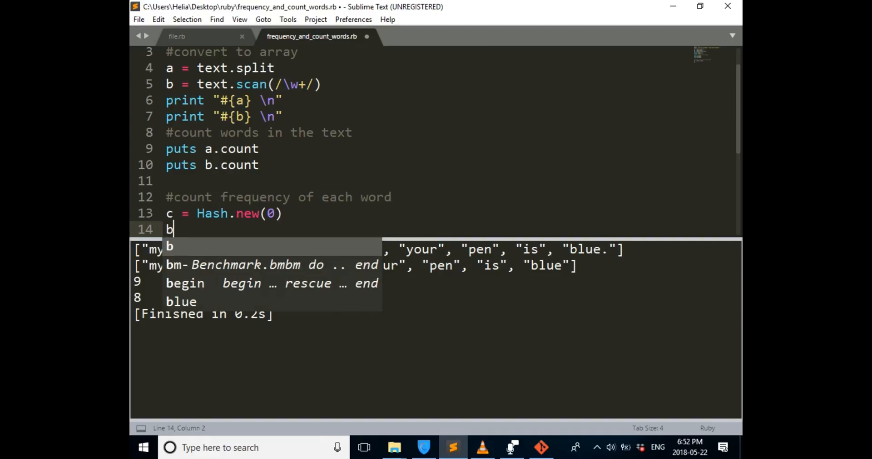
pyautogui.write('.each do')
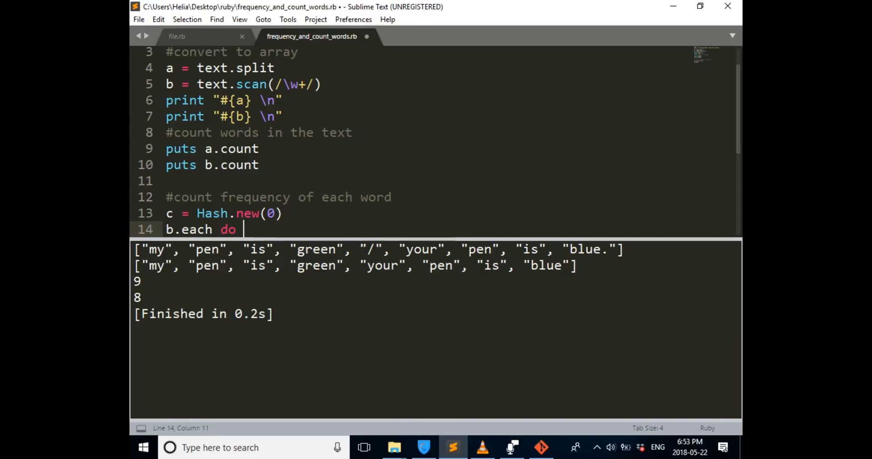
pyautogui.write('|')
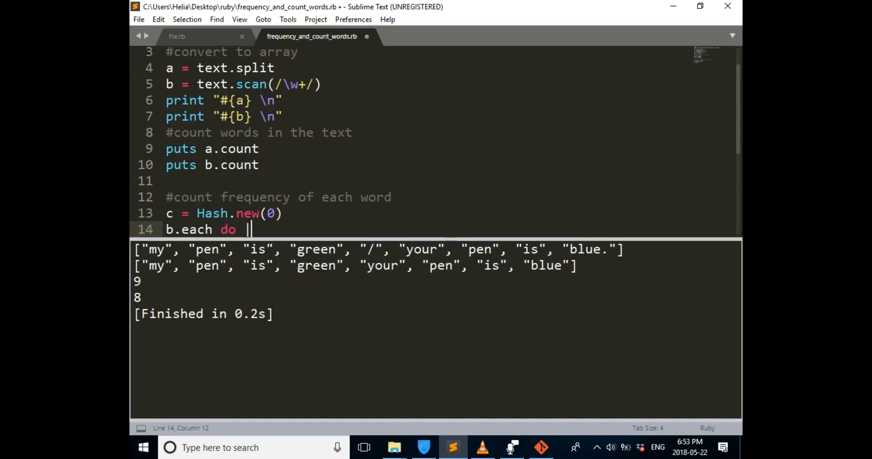
pyautogui.write('b|')
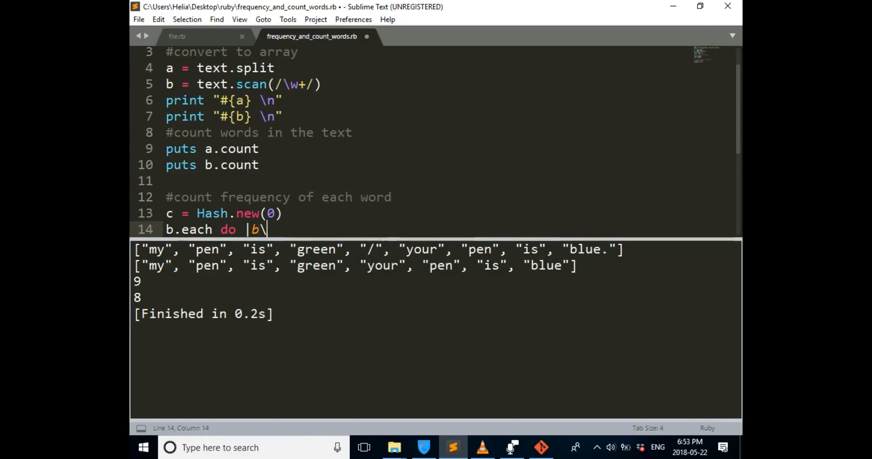
pyautogui.press('BackSpace')
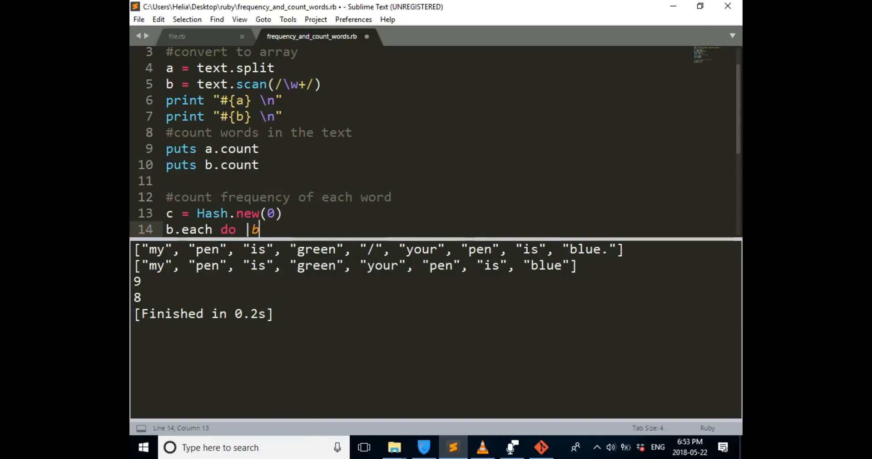
pyautogui.write('|')
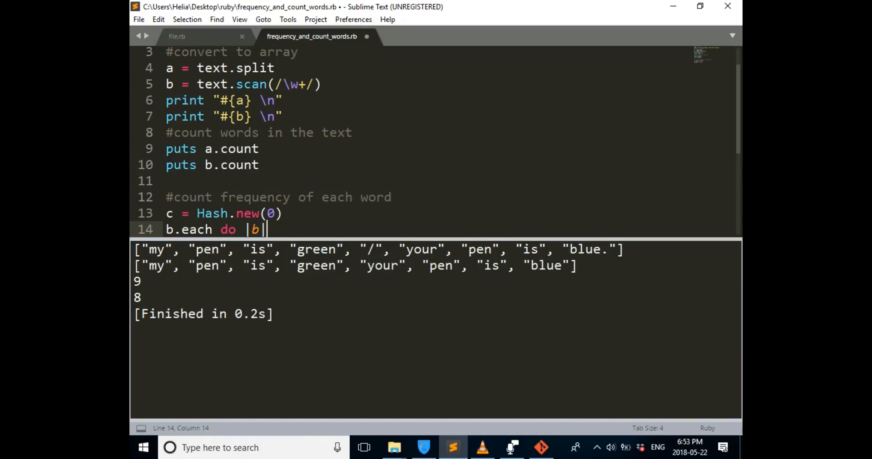
pyautogui.press('enter')
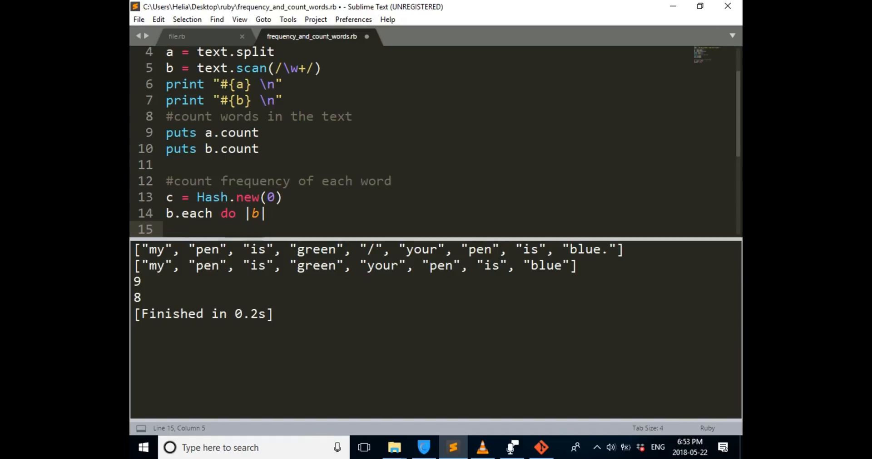
# Add c[b] += 1 in the loop body and begin a puts line
pyautogui.write('c[b]')
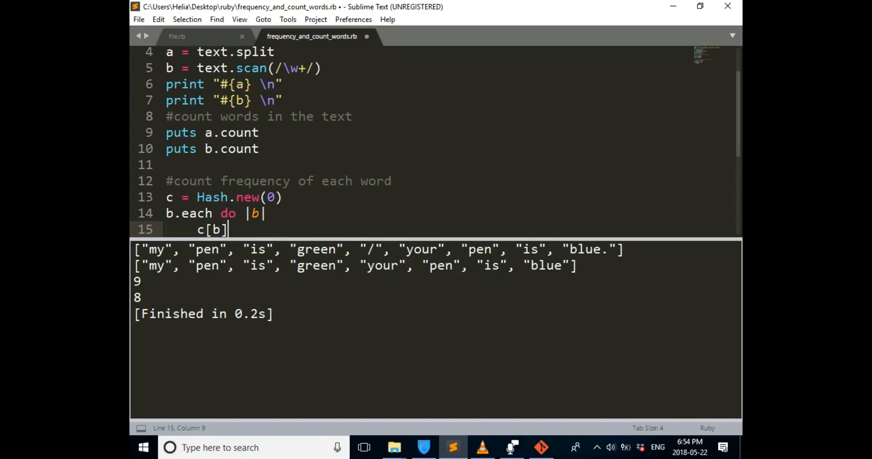
pyautogui.write('+')
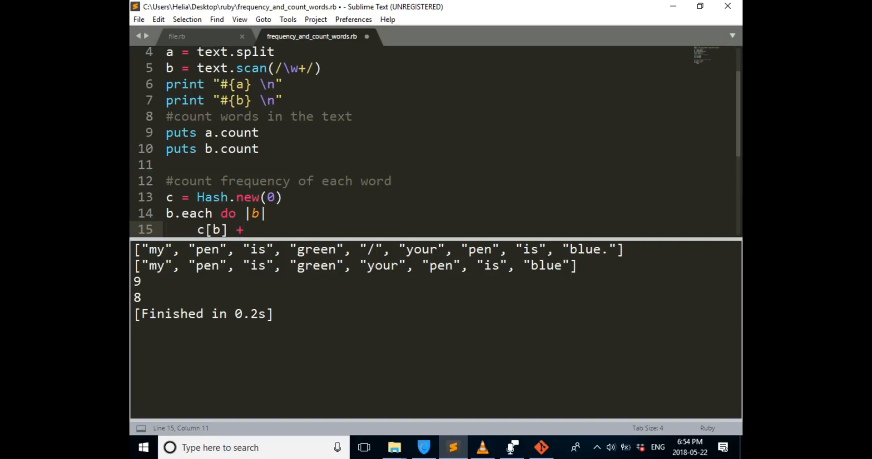
pyautogui.write('=')
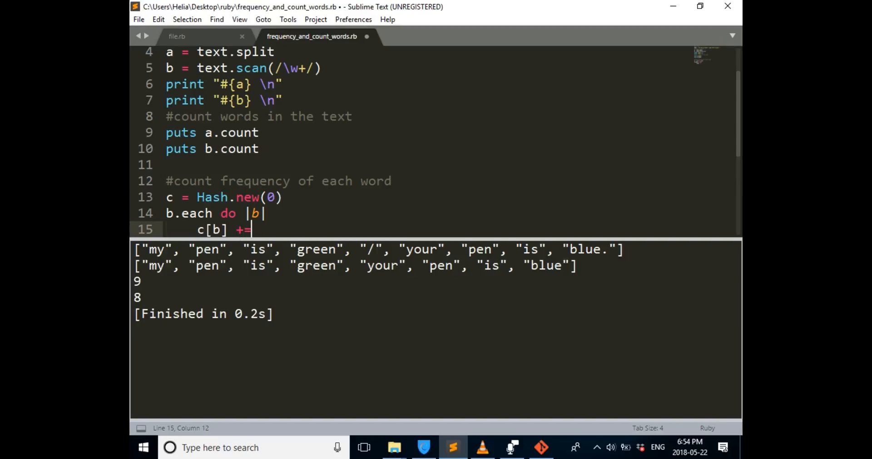
pyautogui.write('1')
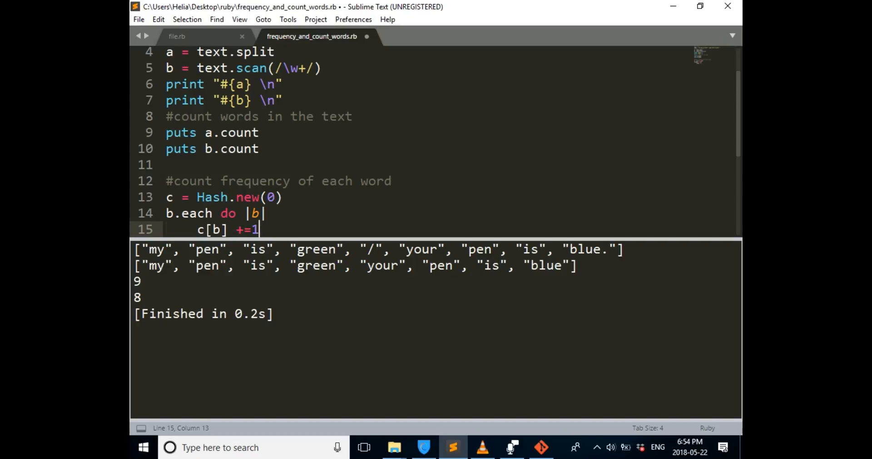
pyautogui.press('enter')
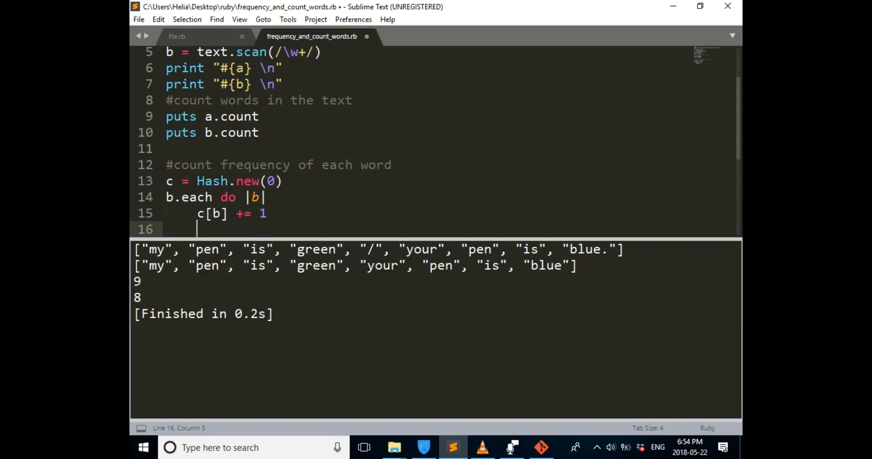
pyautogui.write('puts')
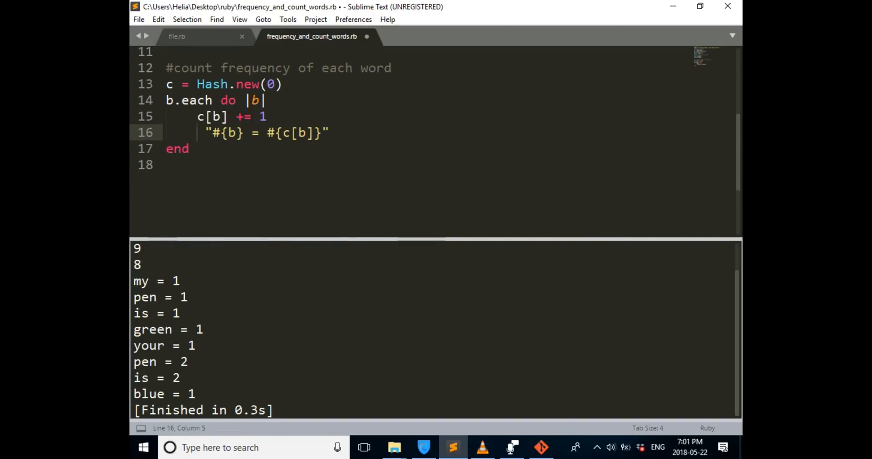
# Switch the loop's count string to print and start line 18 below the loop
pyautogui.write('print')
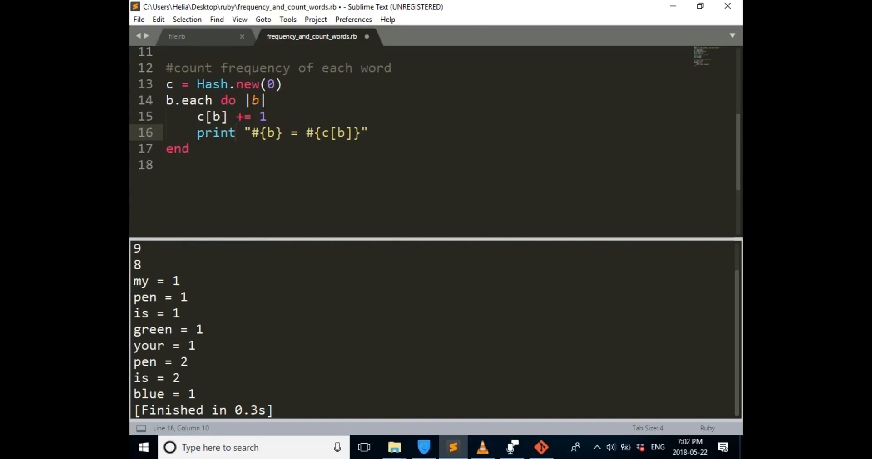
pyautogui.click(238, 133)
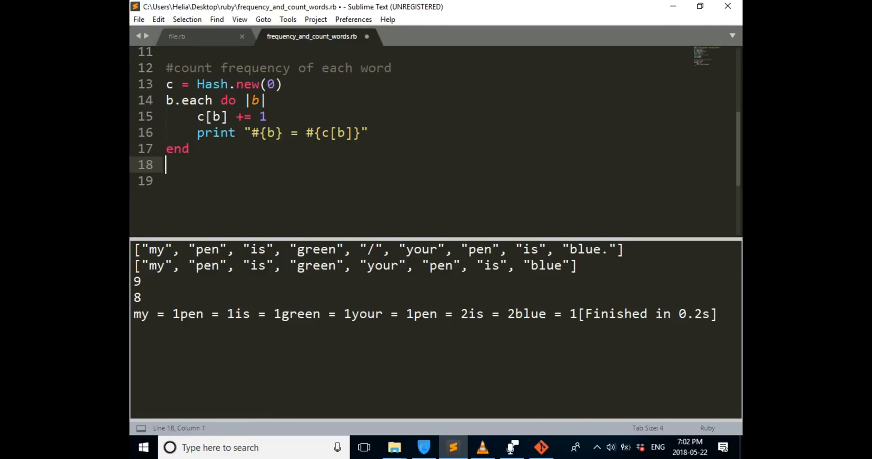
pyautogui.write('c')
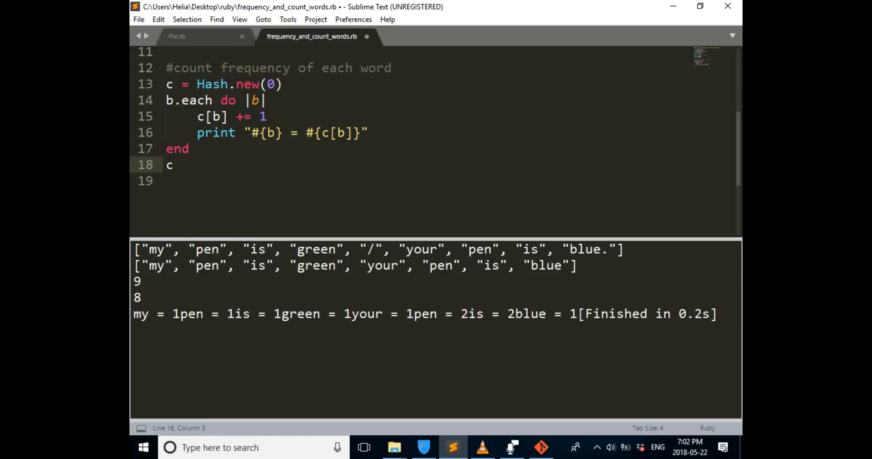
# Replace the stray c on line 18 with print "\n#{c}\n"
pyautogui.press('backspace')
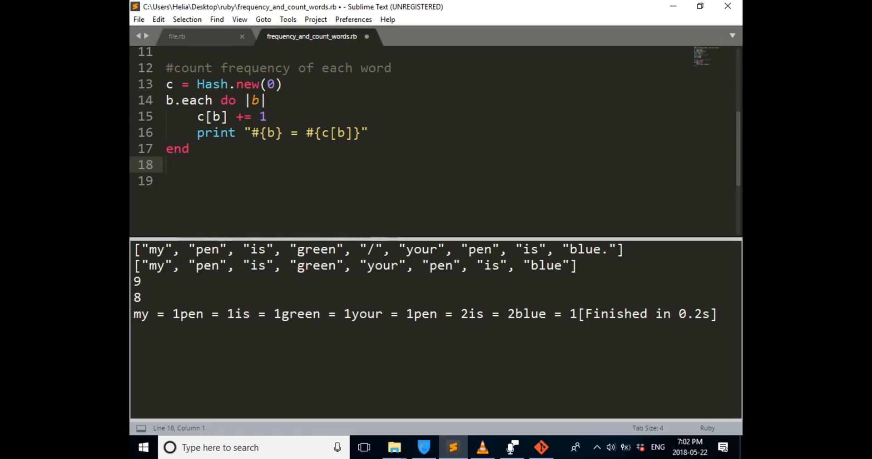
pyautogui.write('print')
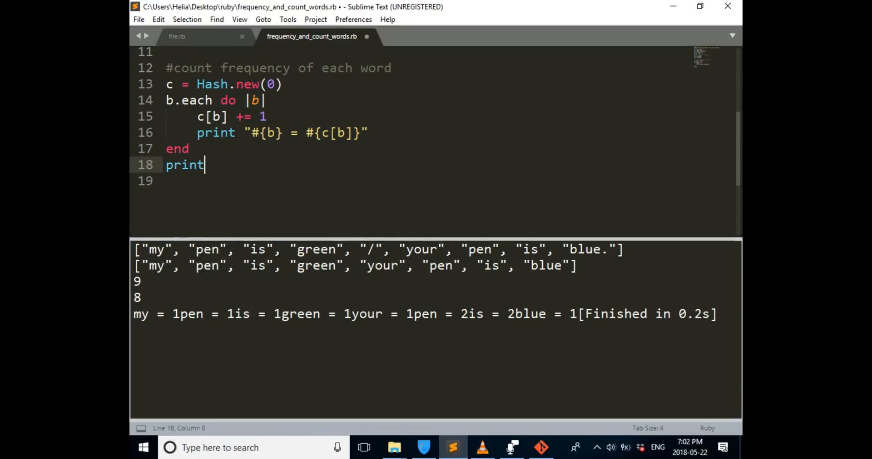
pyautogui.write('c')
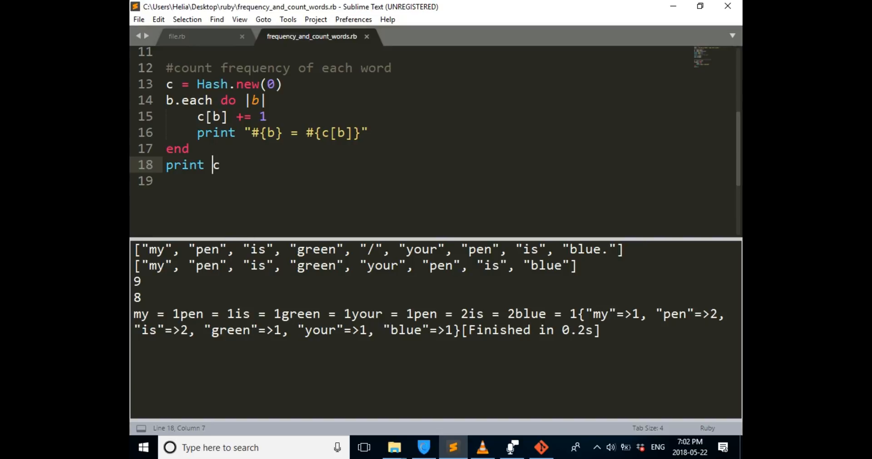
pyautogui.write('"\\n#{c}\\n"')
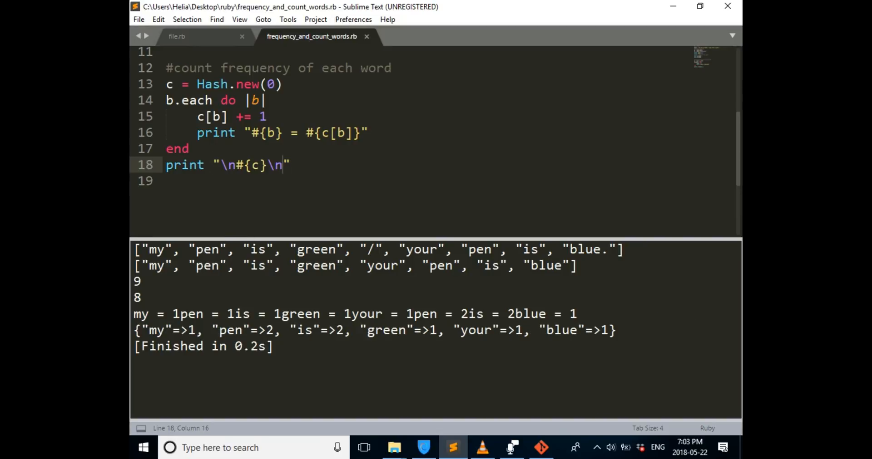